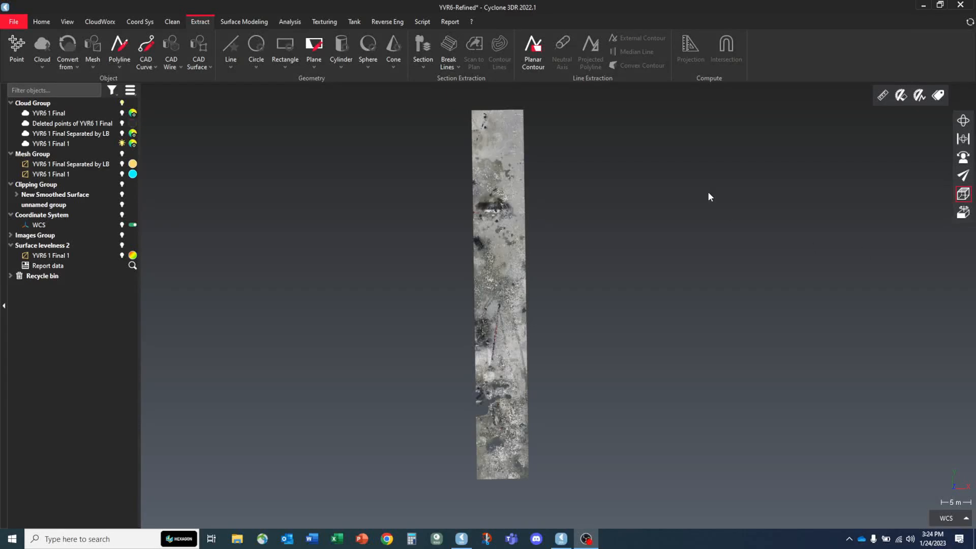
pyautogui.moveTo(397, 250)
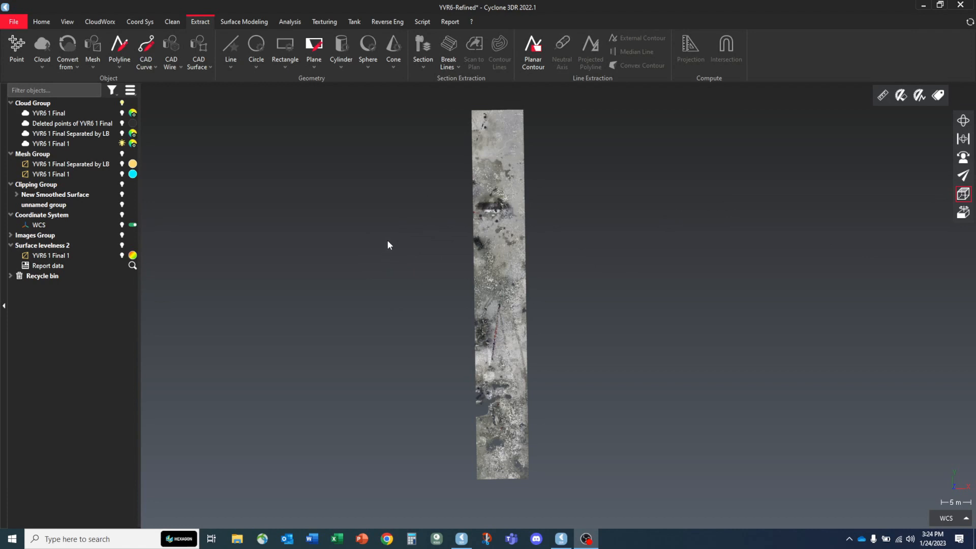
pyautogui.moveTo(331, 271)
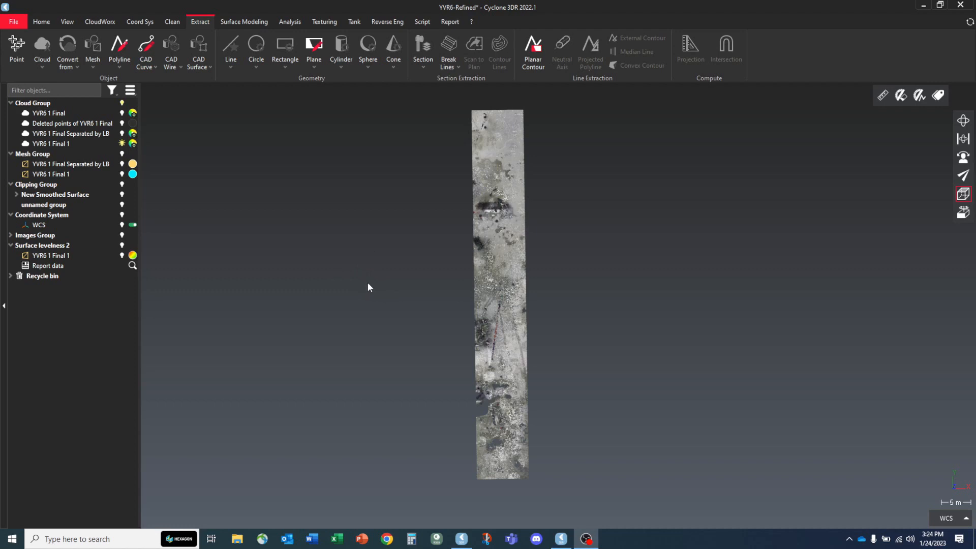
pyautogui.moveTo(398, 284)
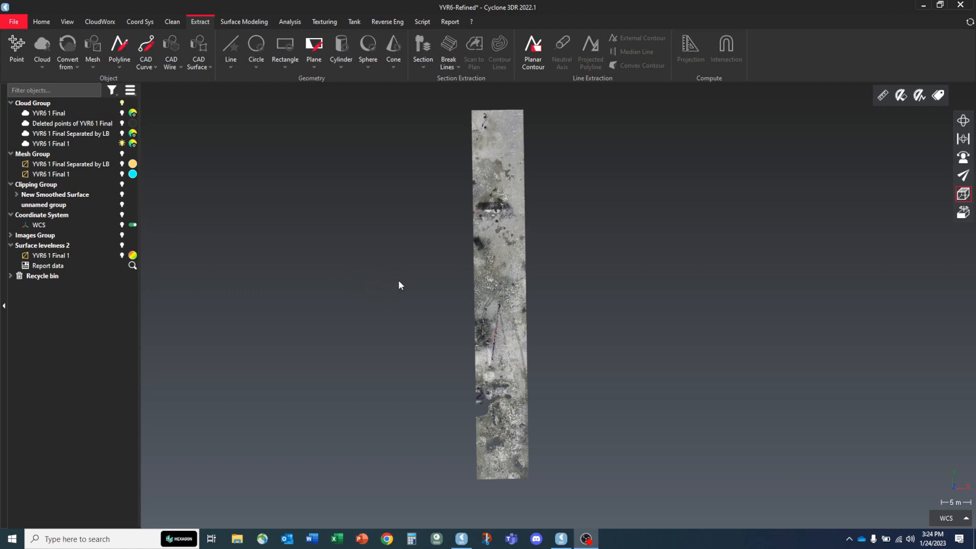
pyautogui.moveTo(394, 281)
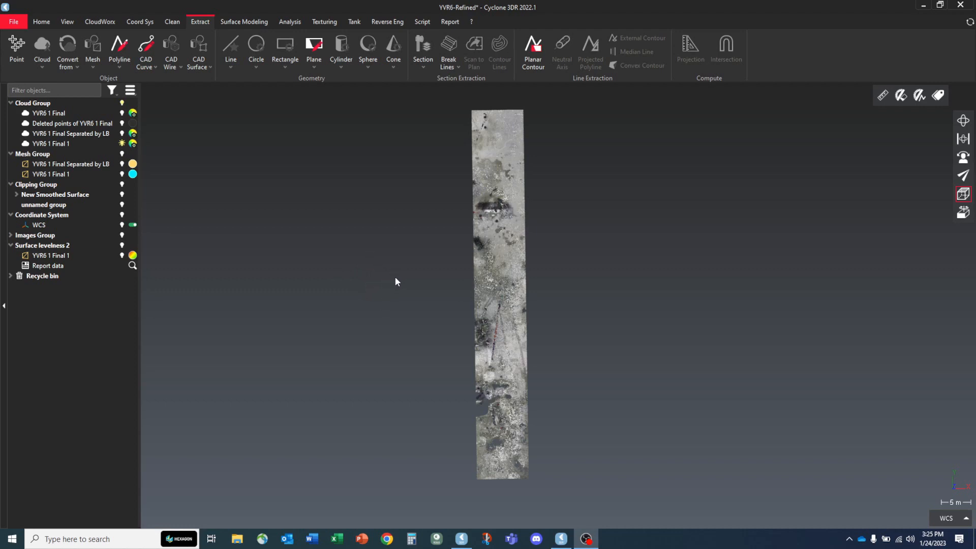
pyautogui.moveTo(486, 330)
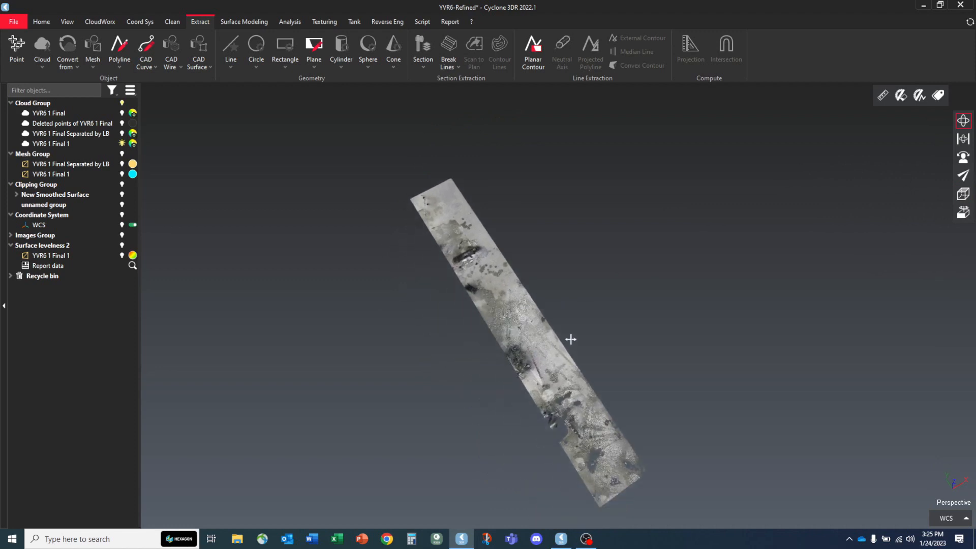
# Step: Add a limit plane clipping the slab mesh and expand the New Smoothed Surface group
pyautogui.moveTo(570, 340); pyautogui.dragTo(487, 318)
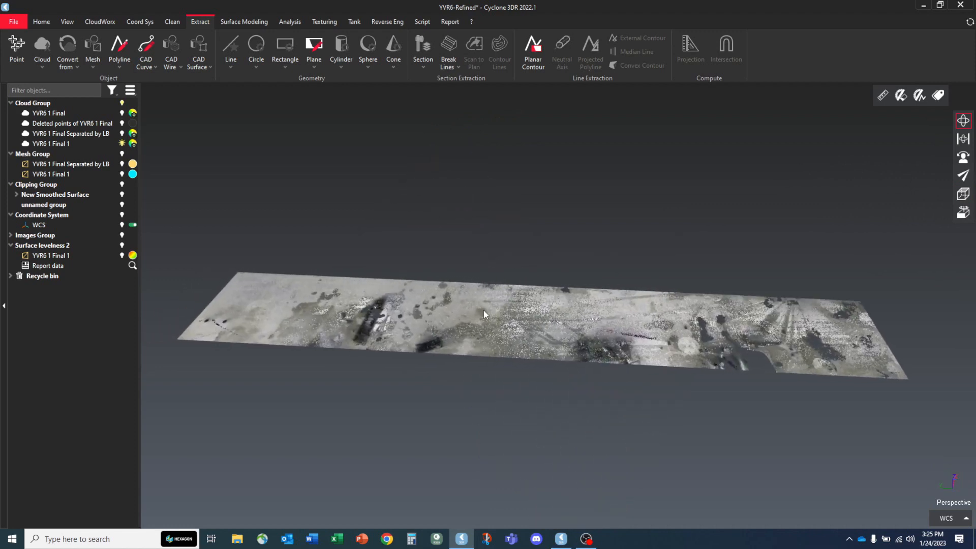
pyautogui.moveTo(458, 179)
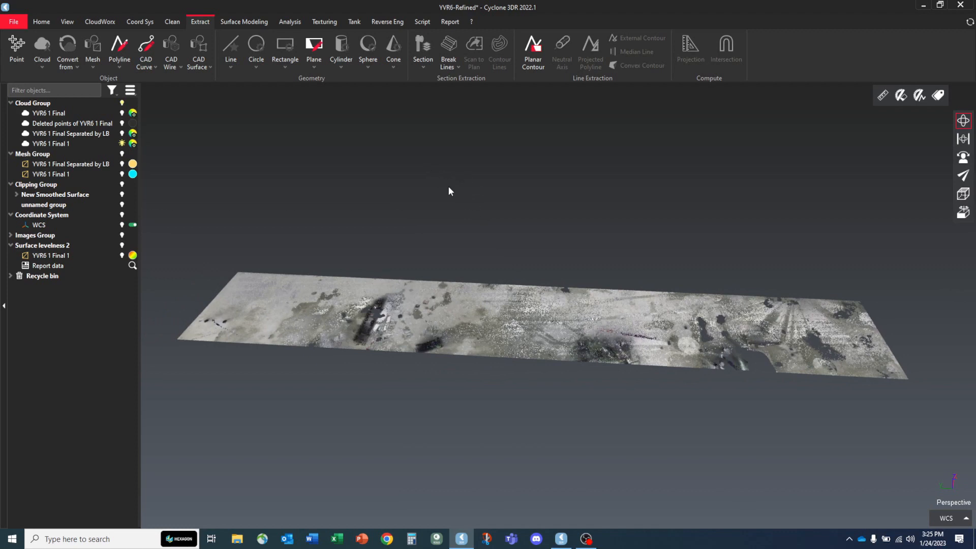
pyautogui.moveTo(453, 218)
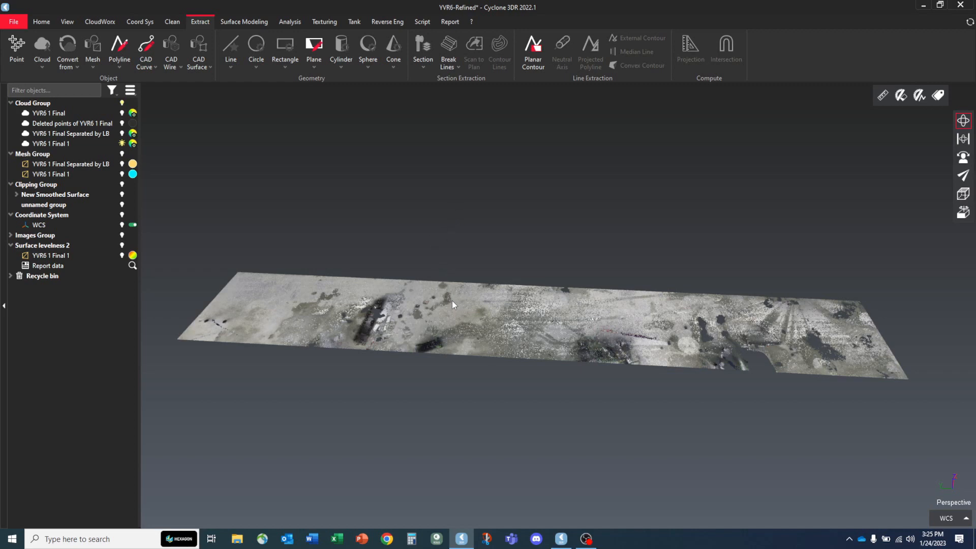
pyautogui.moveTo(415, 214)
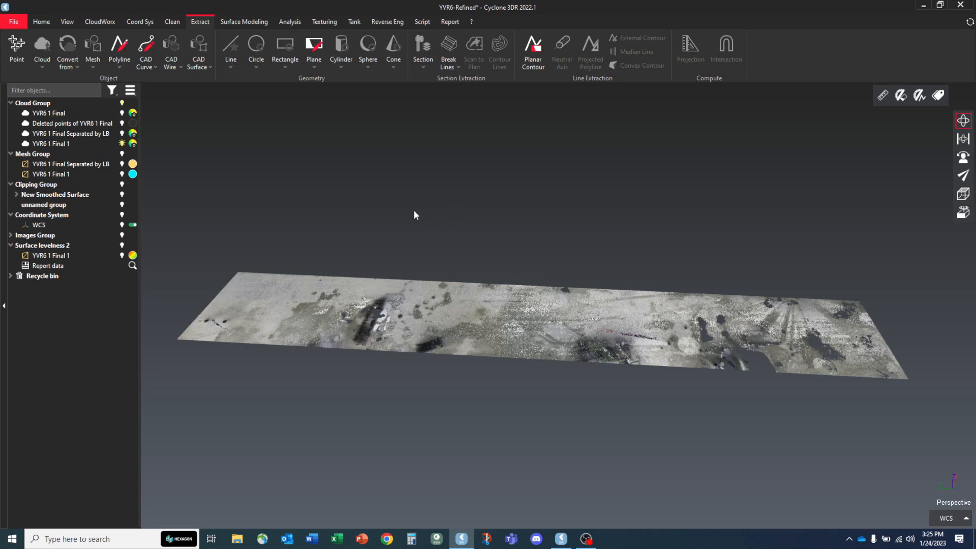
pyautogui.moveTo(565, 322)
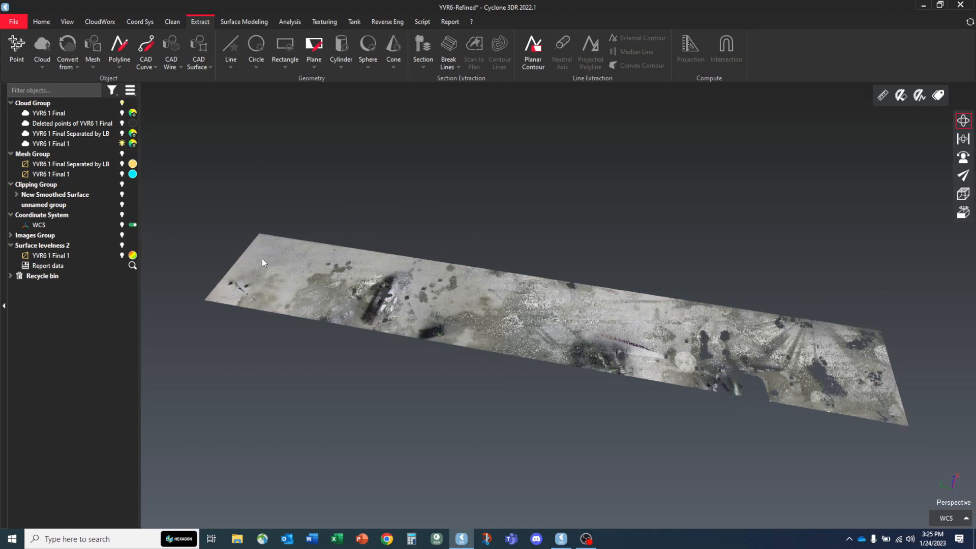
pyautogui.moveTo(845, 267)
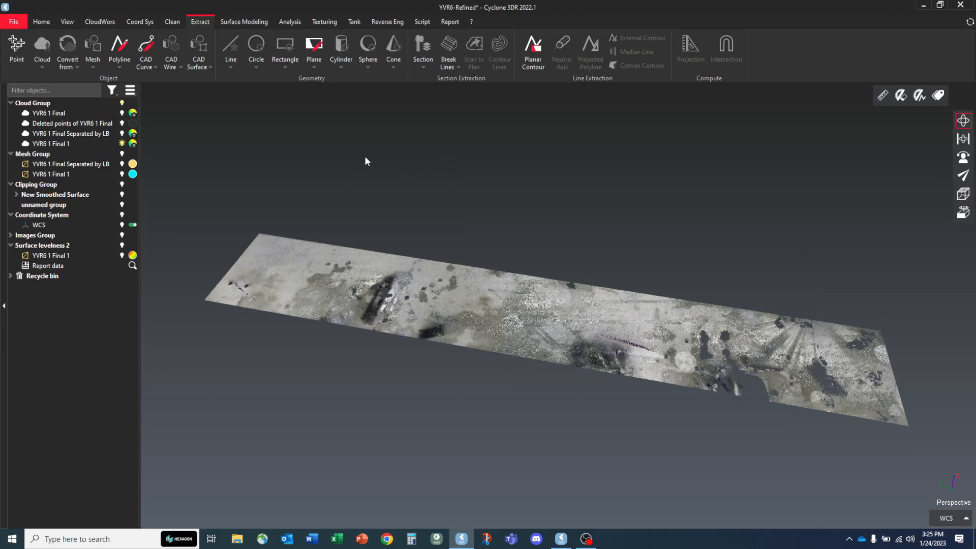
pyautogui.moveTo(394, 176)
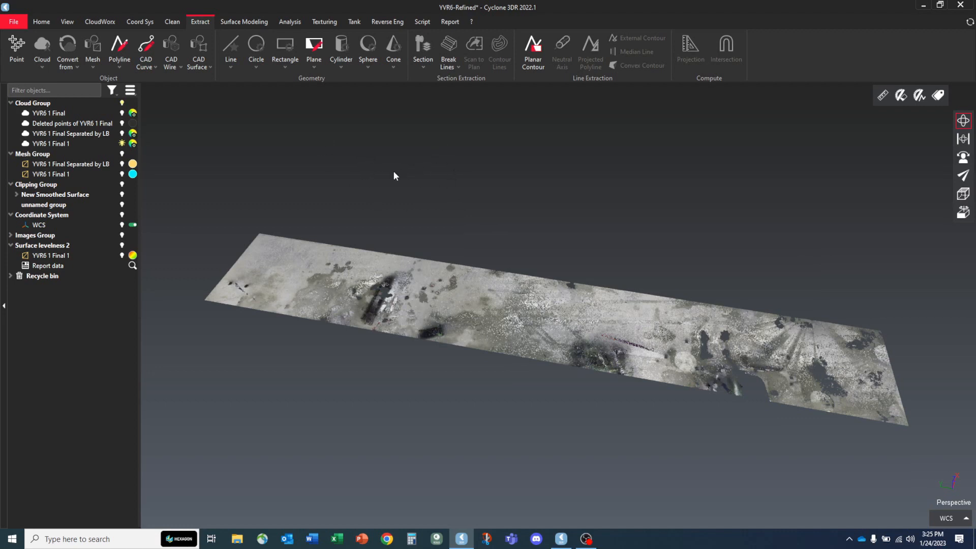
pyautogui.moveTo(256, 49)
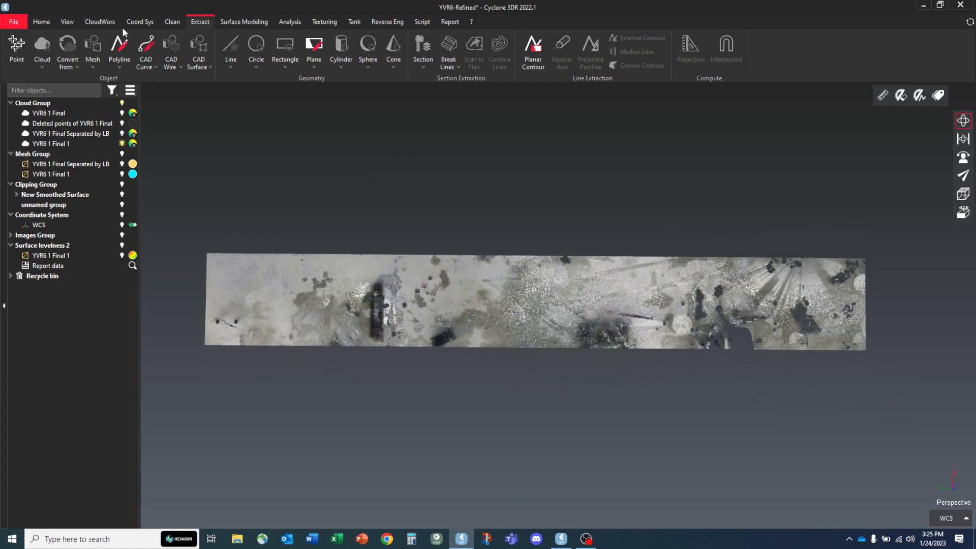
pyautogui.click(67, 21)
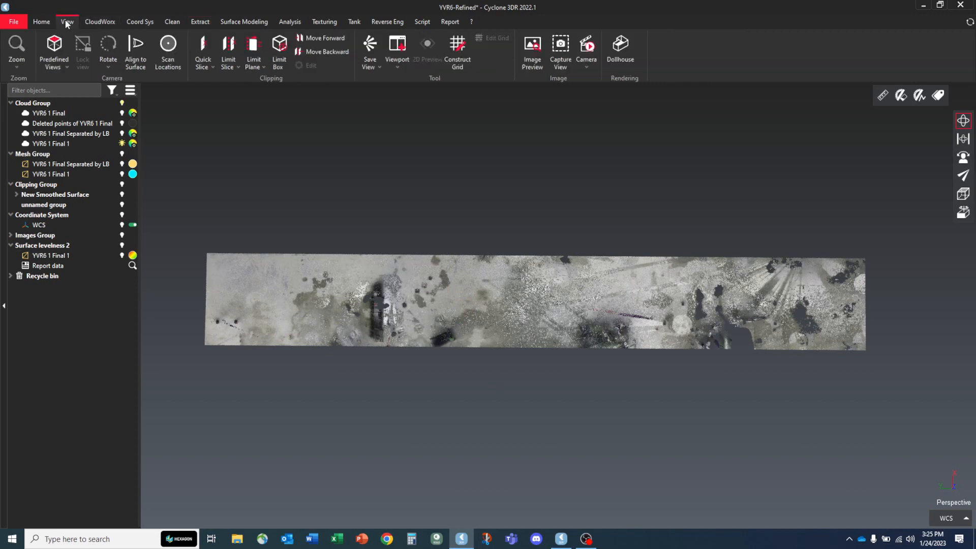
pyautogui.click(253, 50)
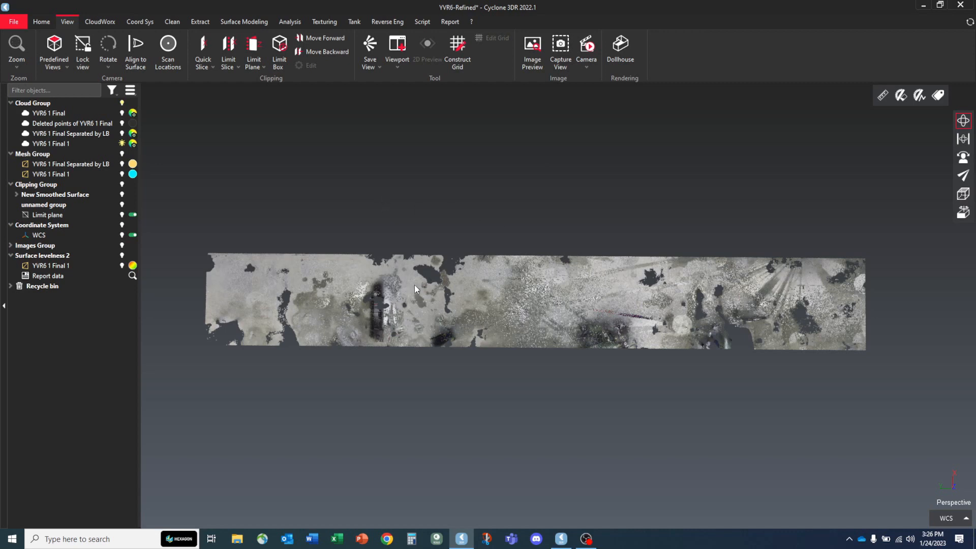
pyautogui.moveTo(449, 288)
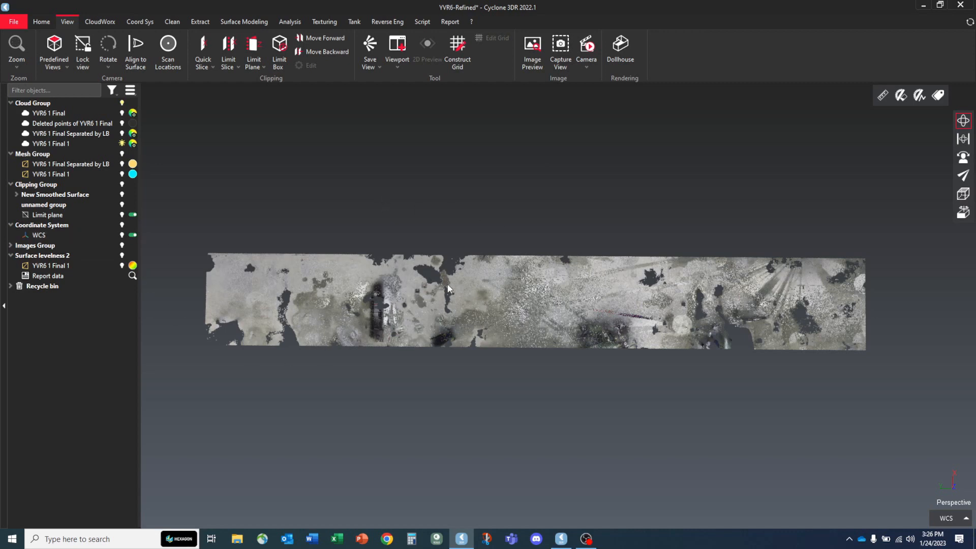
pyautogui.moveTo(524, 302)
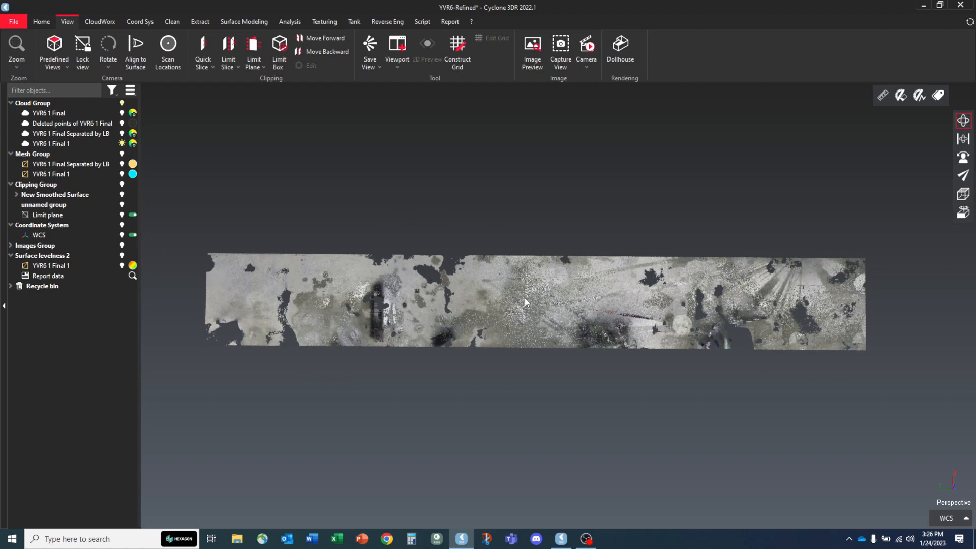
pyautogui.moveTo(464, 285)
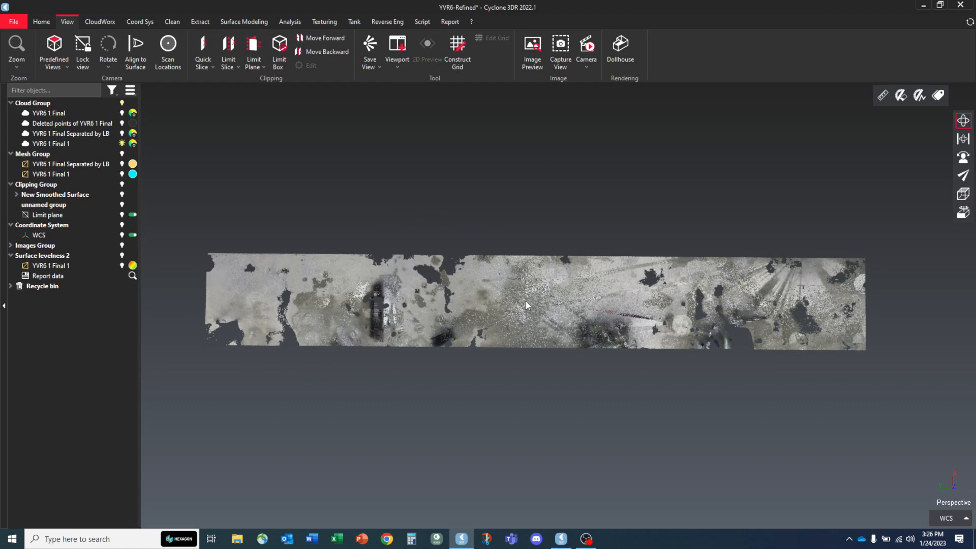
pyautogui.click(48, 214)
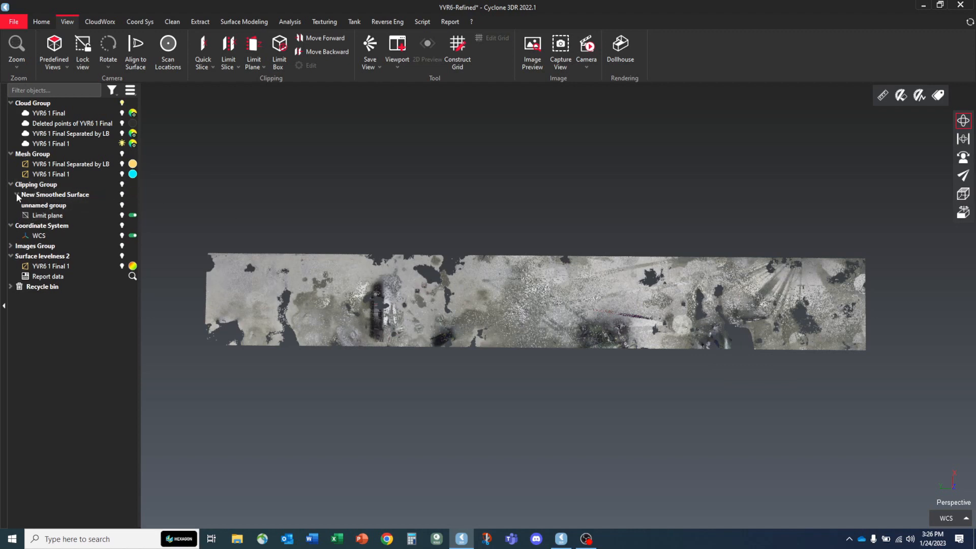
pyautogui.click(17, 194)
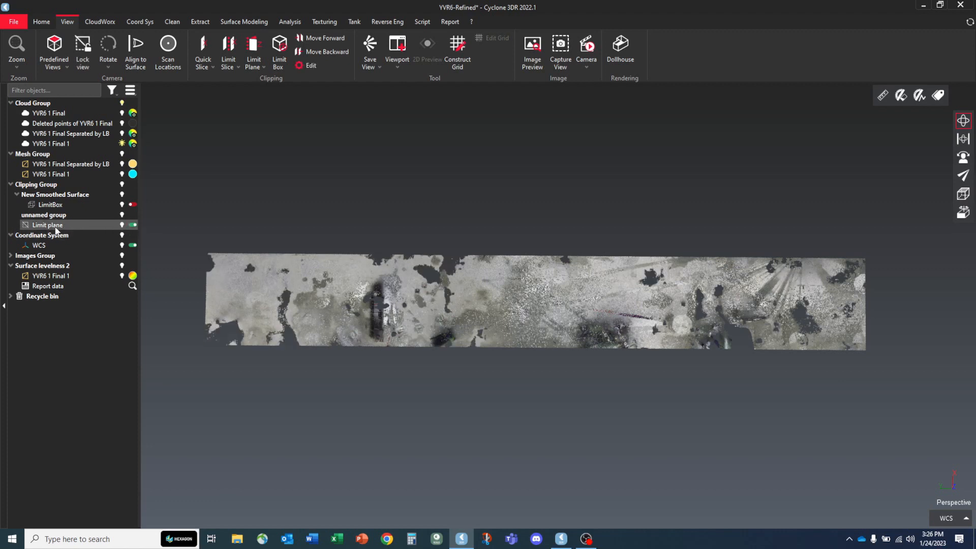
# Step: Switch the limit plane step from automatic to 0.003 m and start editing its Z elevation
pyautogui.doubleClick(48, 224)
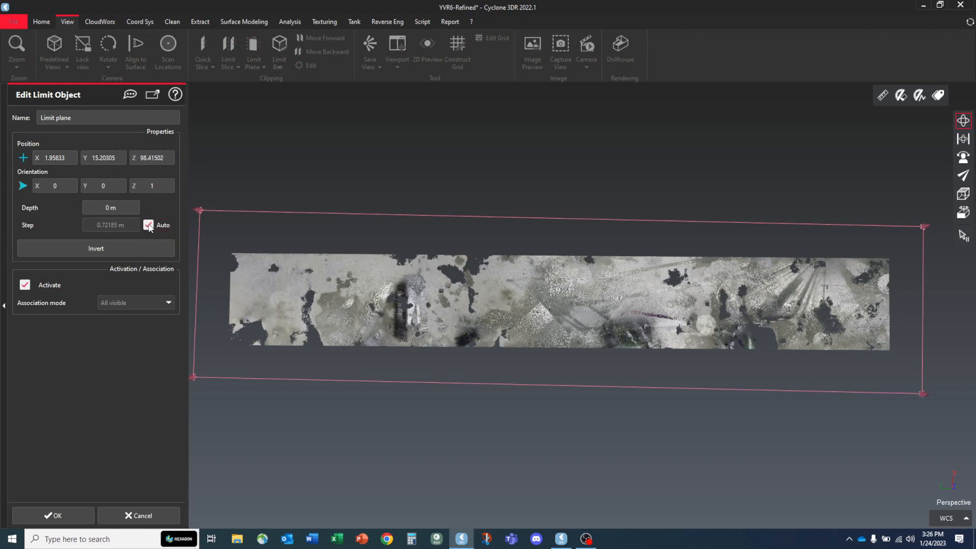
pyautogui.click(148, 224)
pyautogui.write('.003')
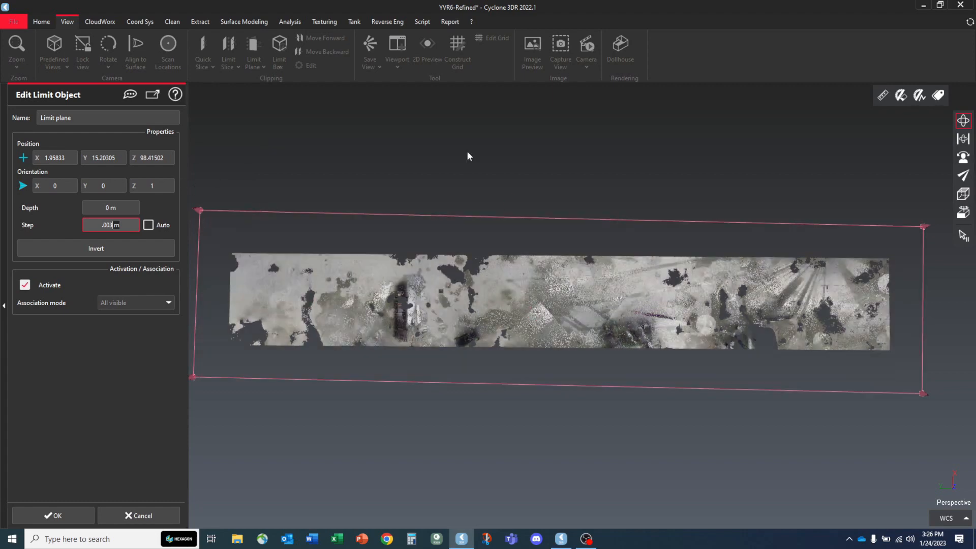
pyautogui.click(95, 248)
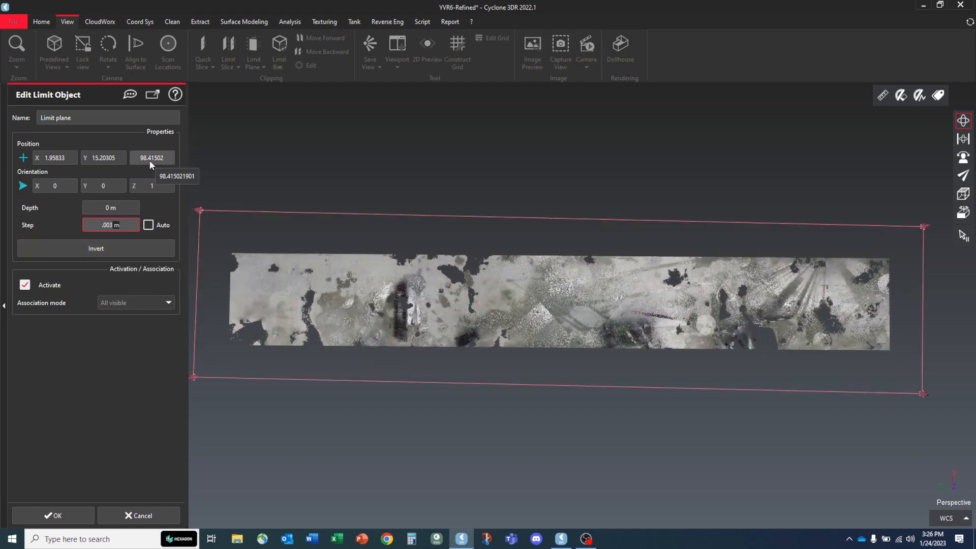
pyautogui.click(151, 158)
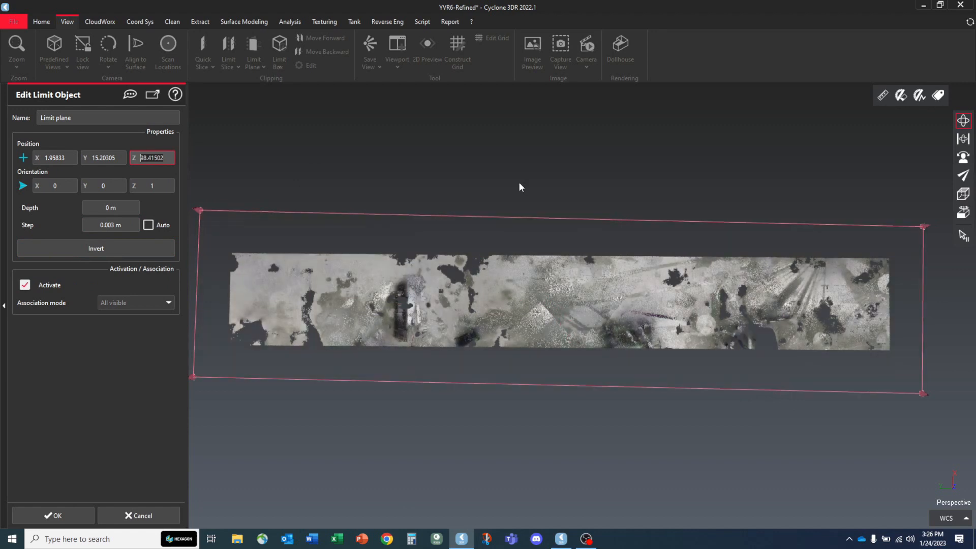
pyautogui.moveTo(417, 152)
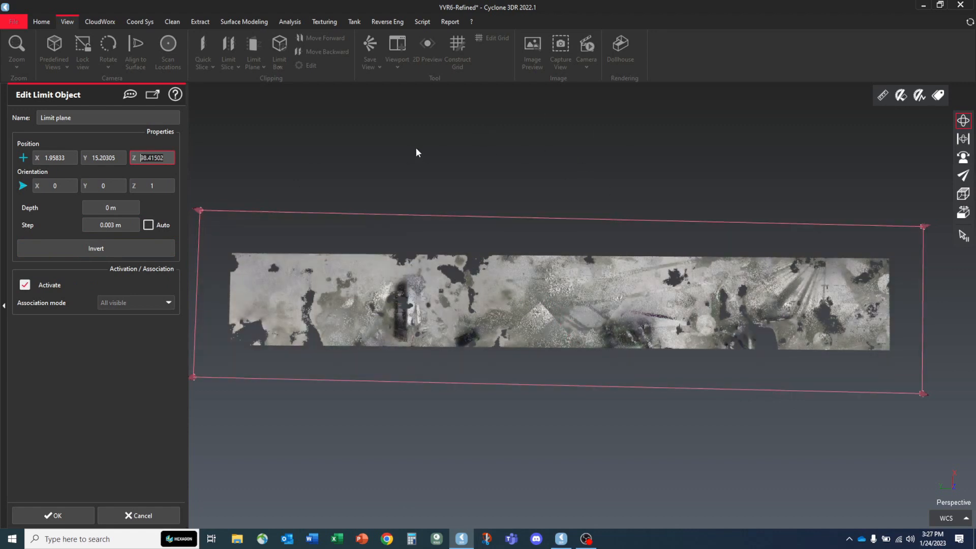
pyautogui.moveTo(160, 146)
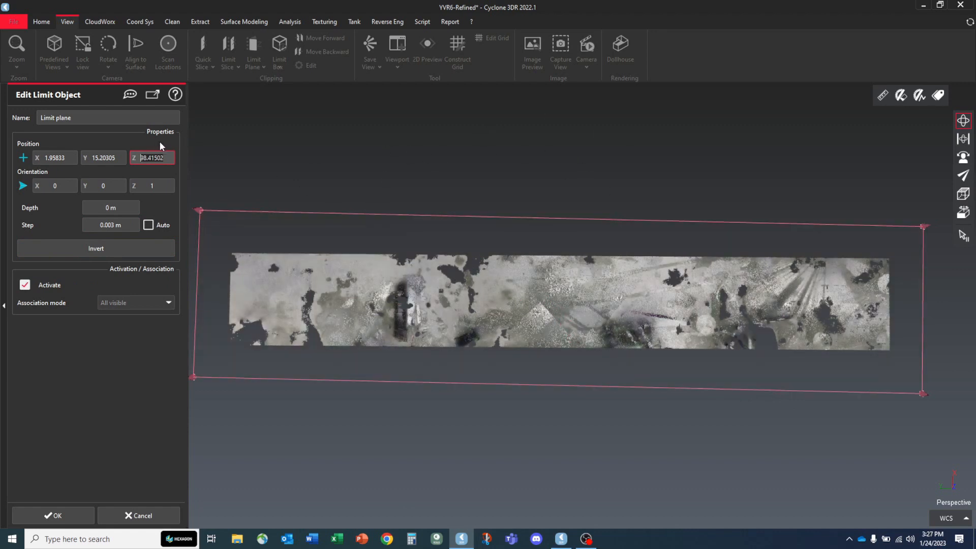
# Step: Raise the limit plane to Z 98.42402 above the slab mesh
pyautogui.click(152, 157)
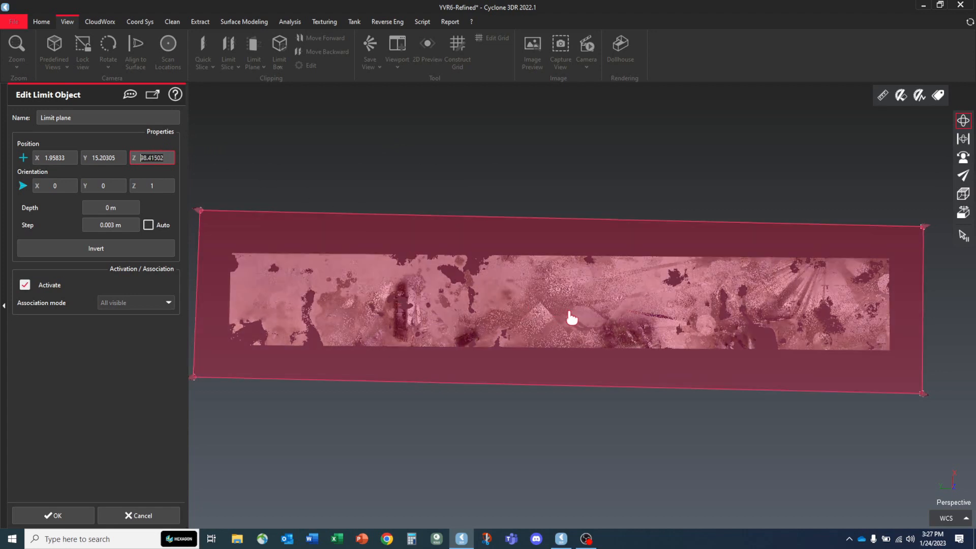
pyautogui.moveTo(533, 312)
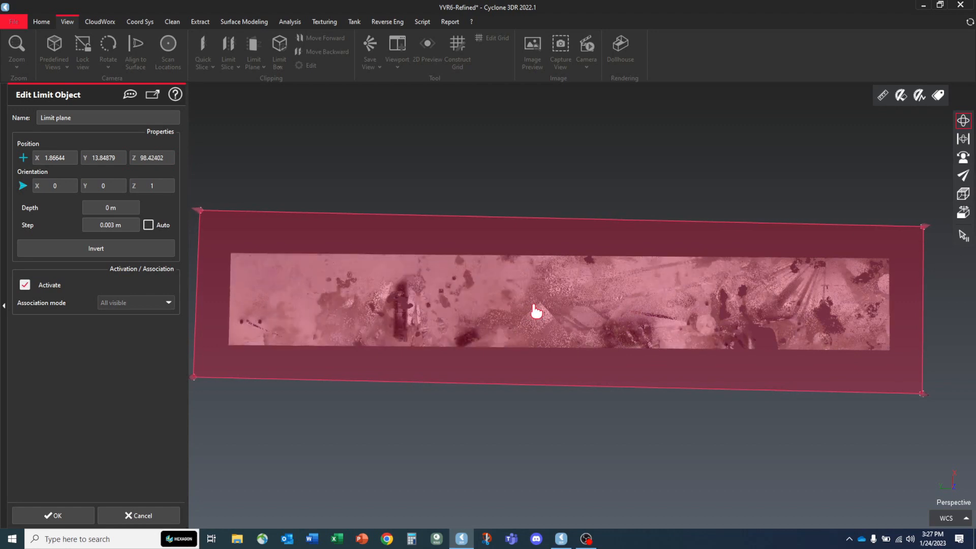
pyautogui.click(96, 249)
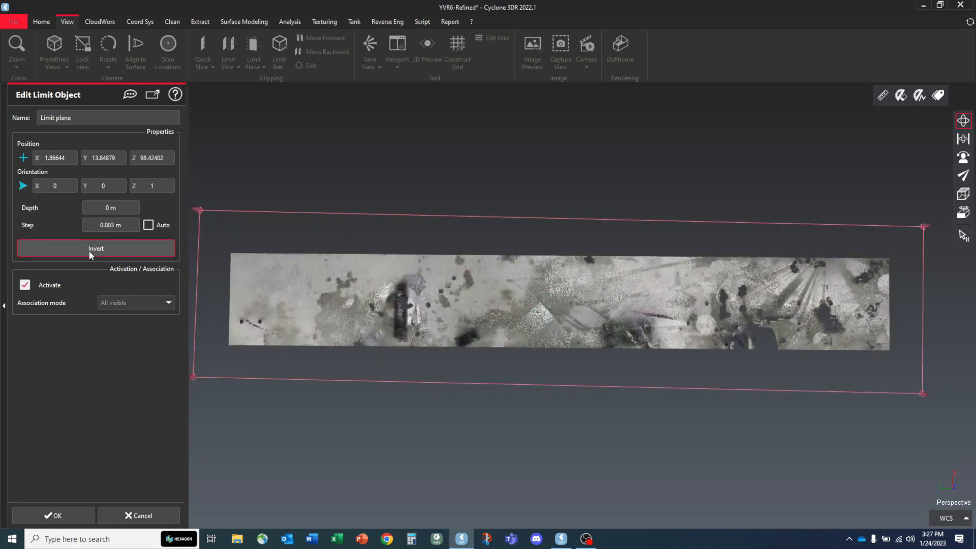
pyautogui.moveTo(96, 249)
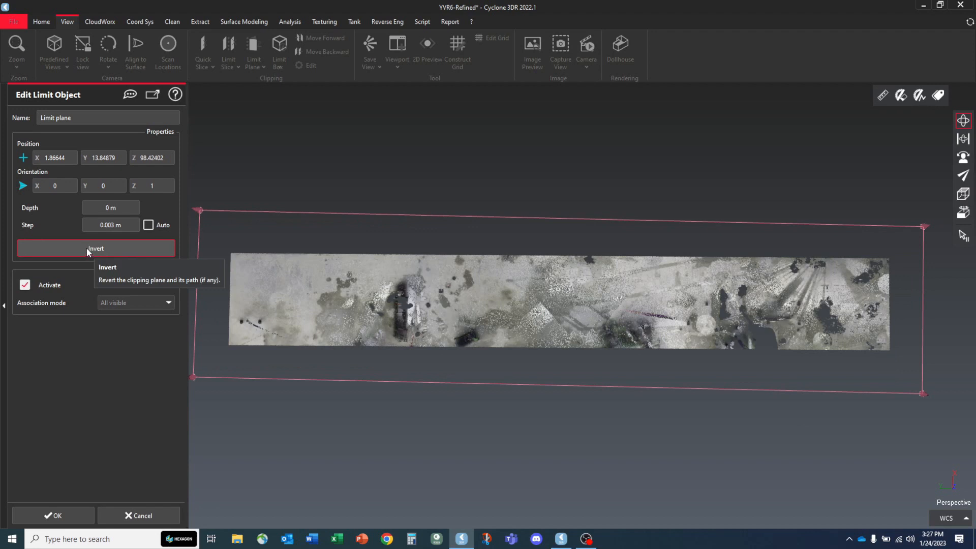
# Step: Invert the limit plane to face downward, leaving only scattered slab patches visible
pyautogui.click(95, 248)
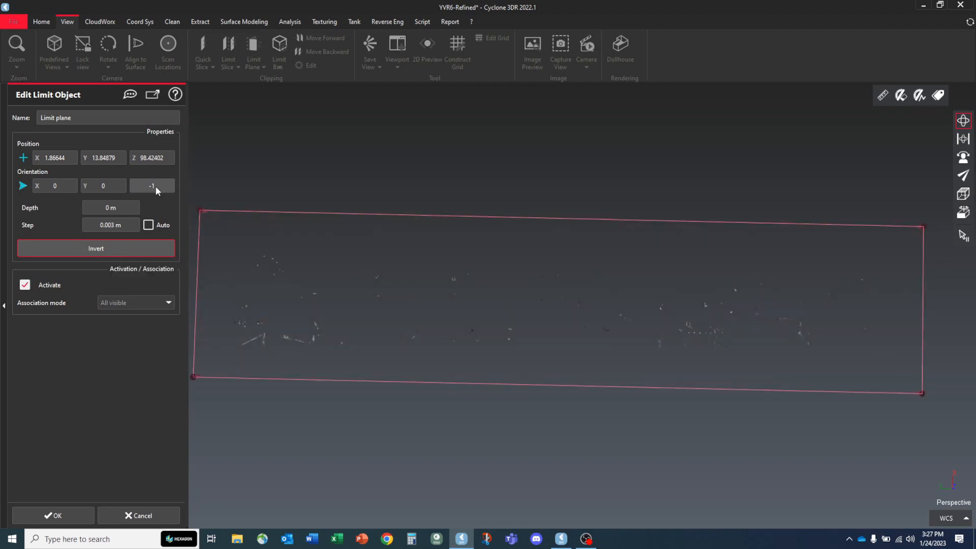
pyautogui.click(96, 248)
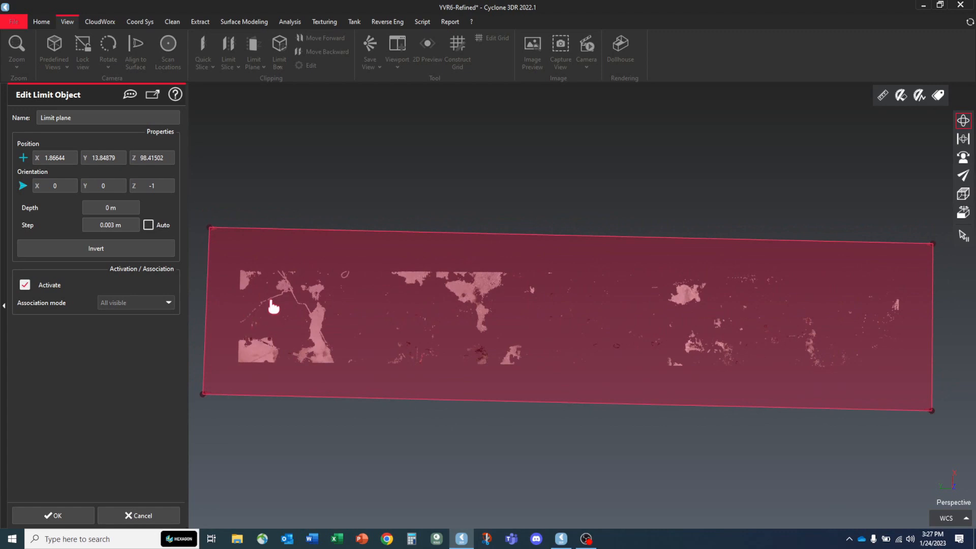
pyautogui.moveTo(417, 363)
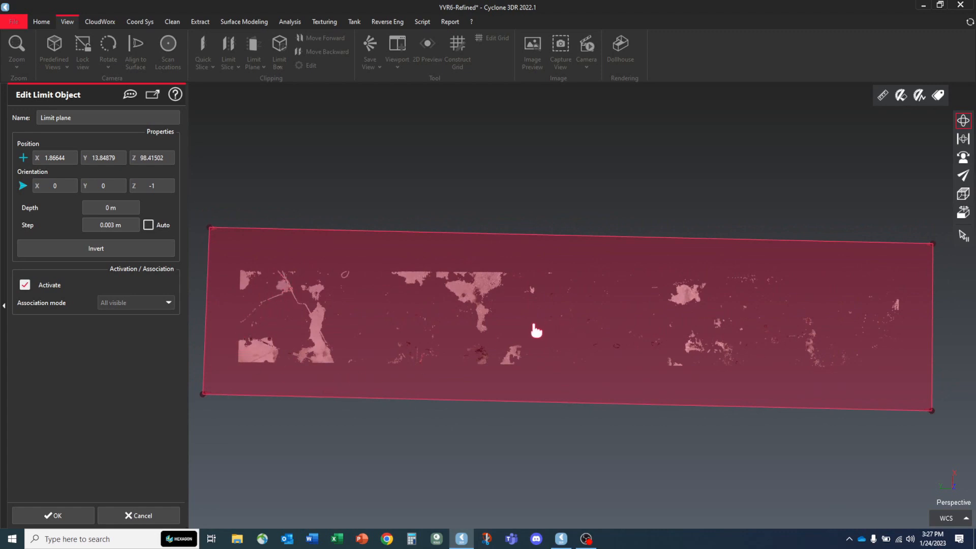
pyautogui.moveTo(342, 304)
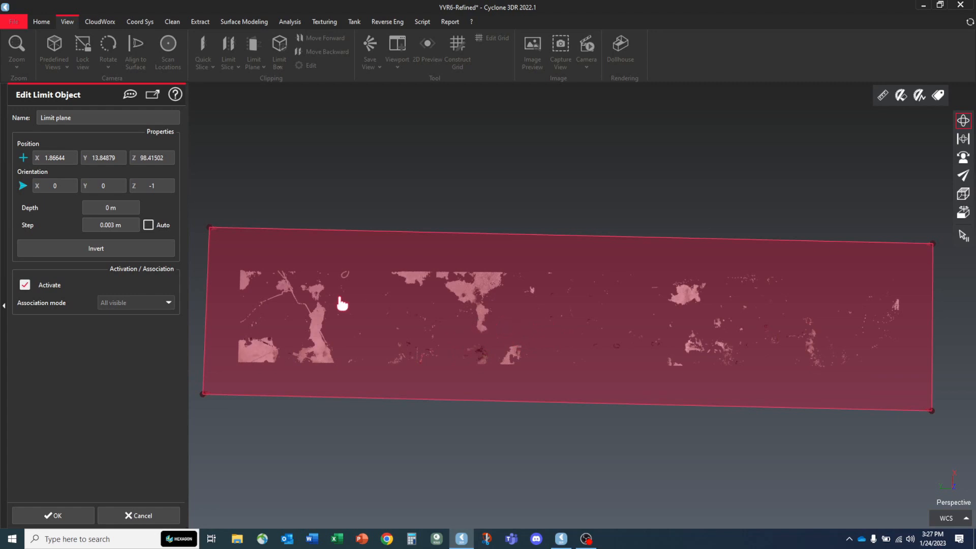
pyautogui.moveTo(367, 302)
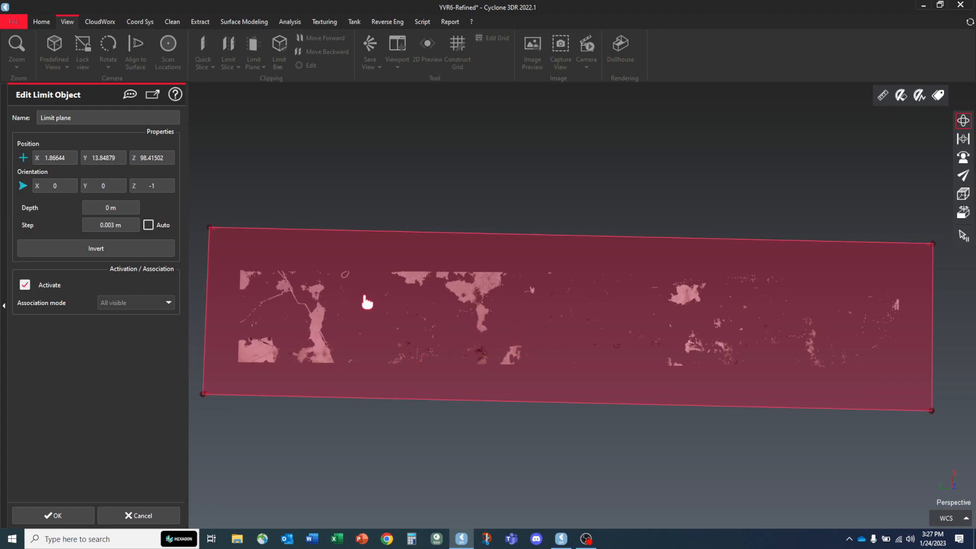
pyautogui.moveTo(661, 321)
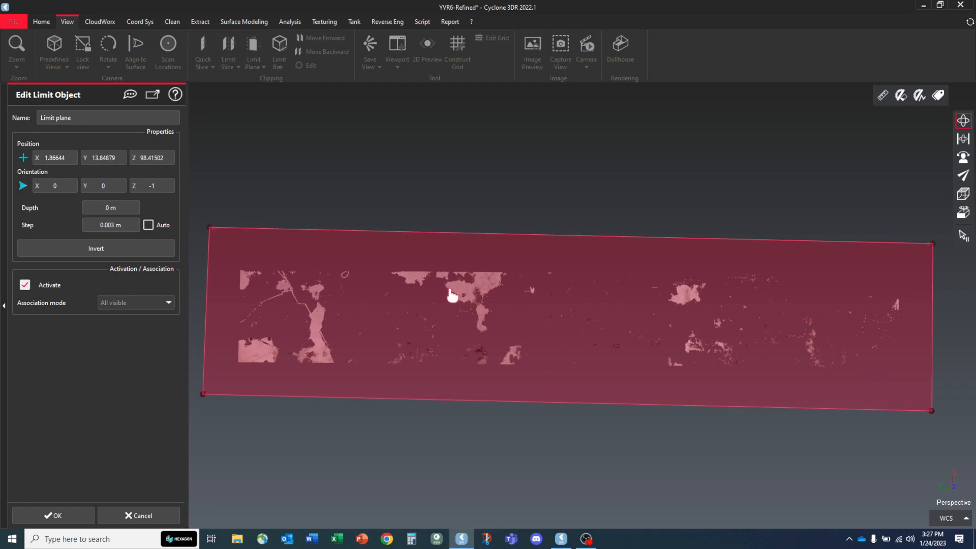
pyautogui.moveTo(428, 329)
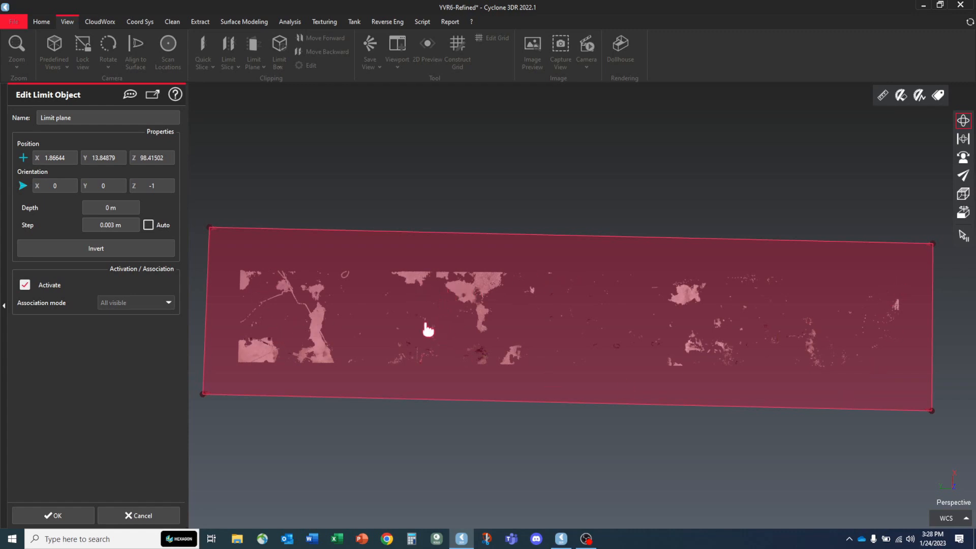
pyautogui.moveTo(484, 338)
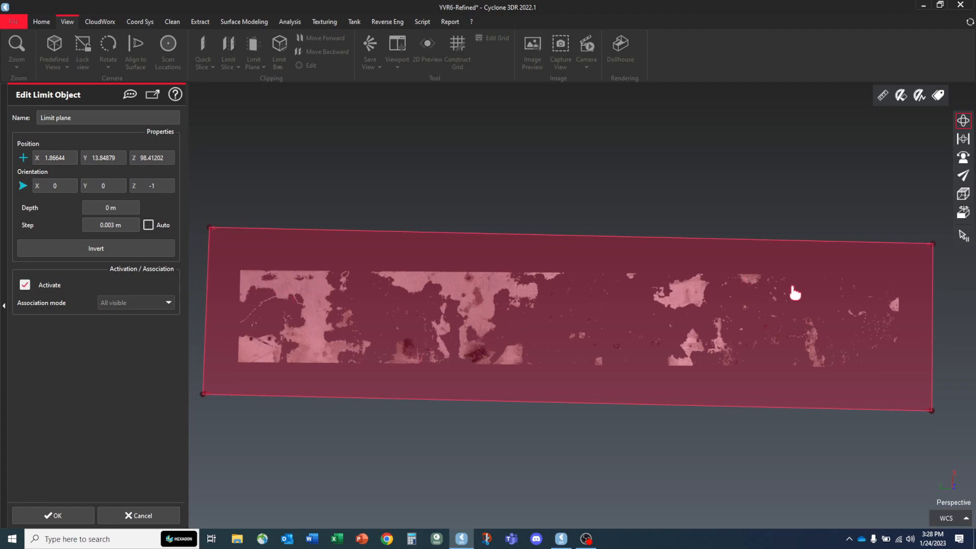
pyautogui.moveTo(352, 287)
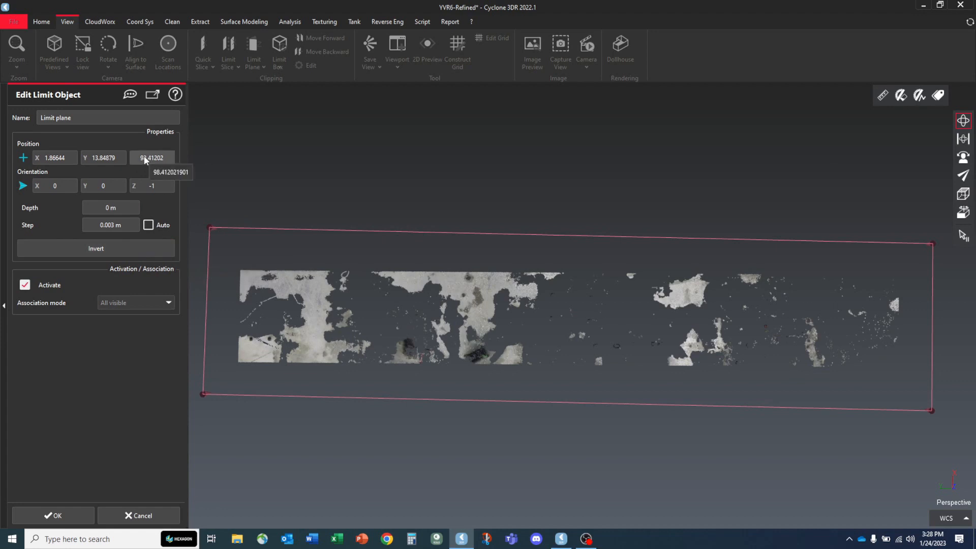
# Step: Copy the plane's Z value 98.41202 and apply the limit plane, closing the editor
pyautogui.click(153, 158)
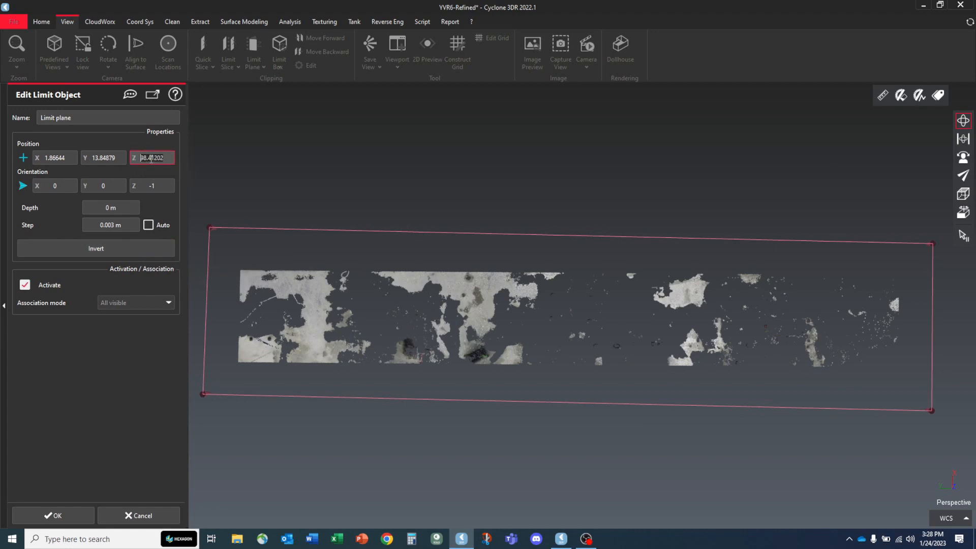
pyautogui.rightClick(153, 157)
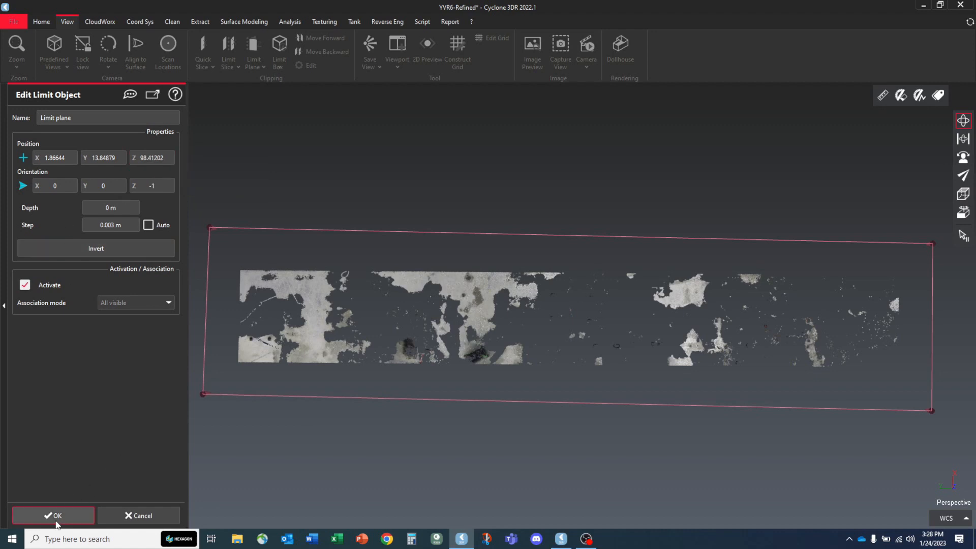
pyautogui.click(53, 516)
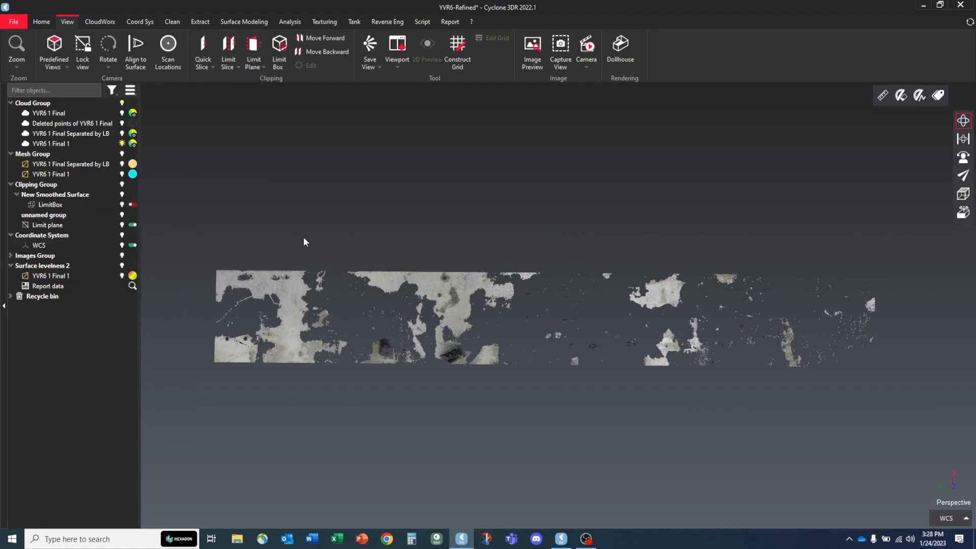
# Step: Inspect and select the Limit plane entry in the object tree
pyautogui.click(48, 225)
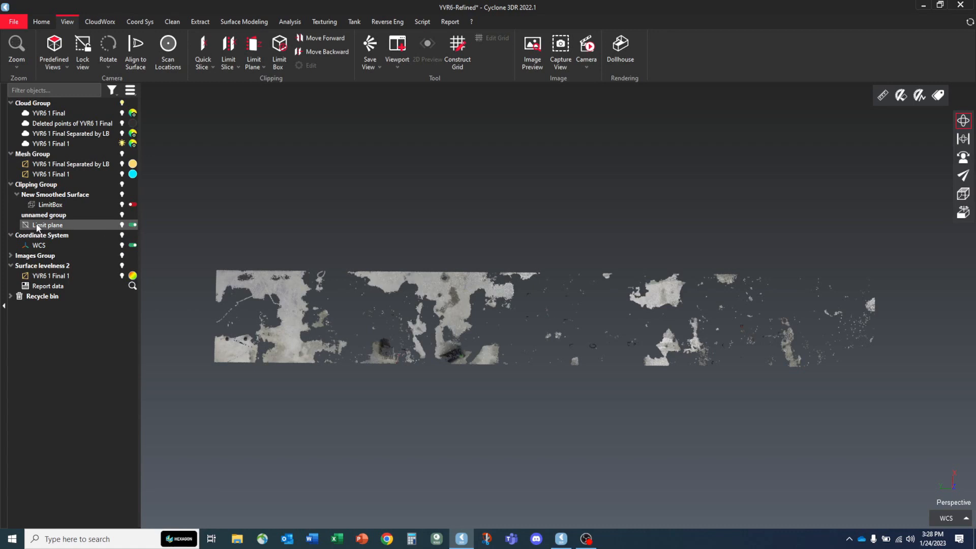
pyautogui.click(42, 235)
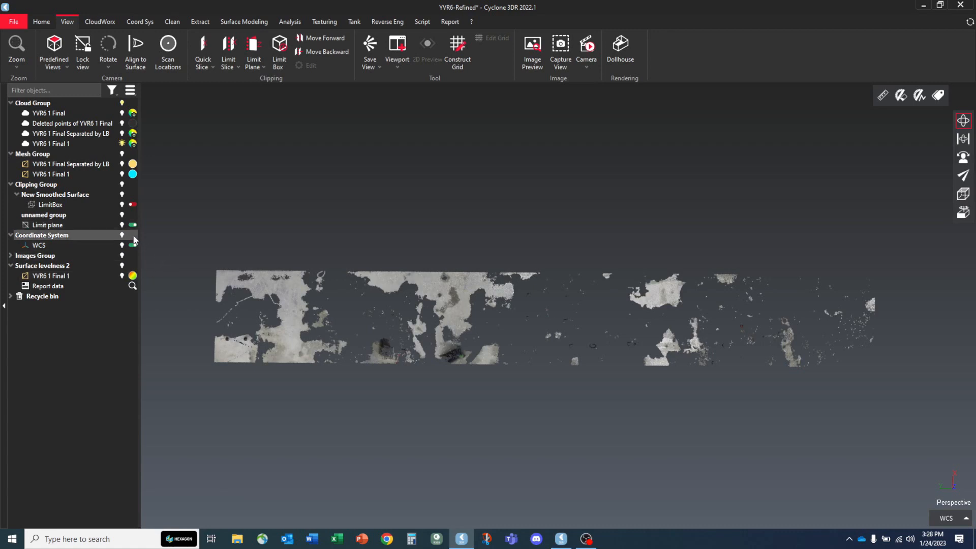
pyautogui.click(48, 225)
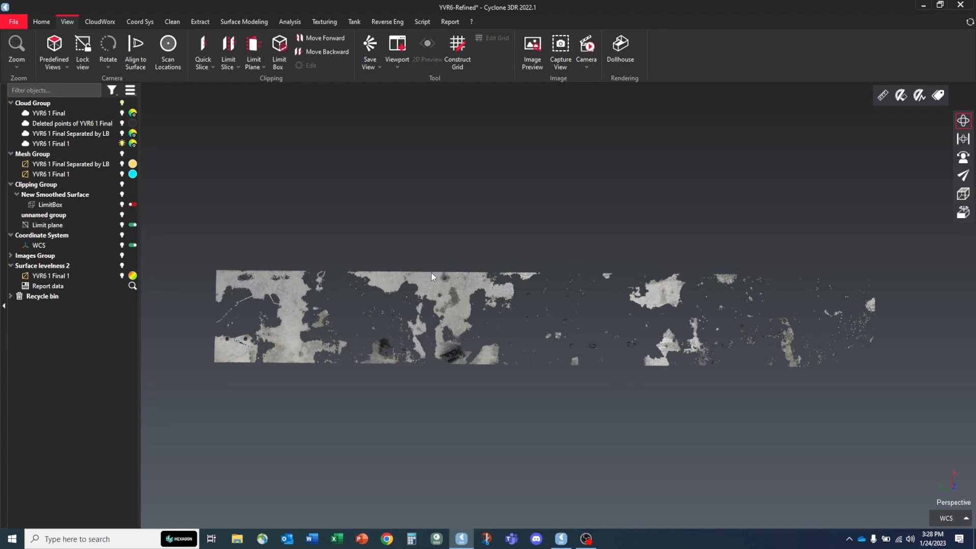
pyautogui.moveTo(142, 210)
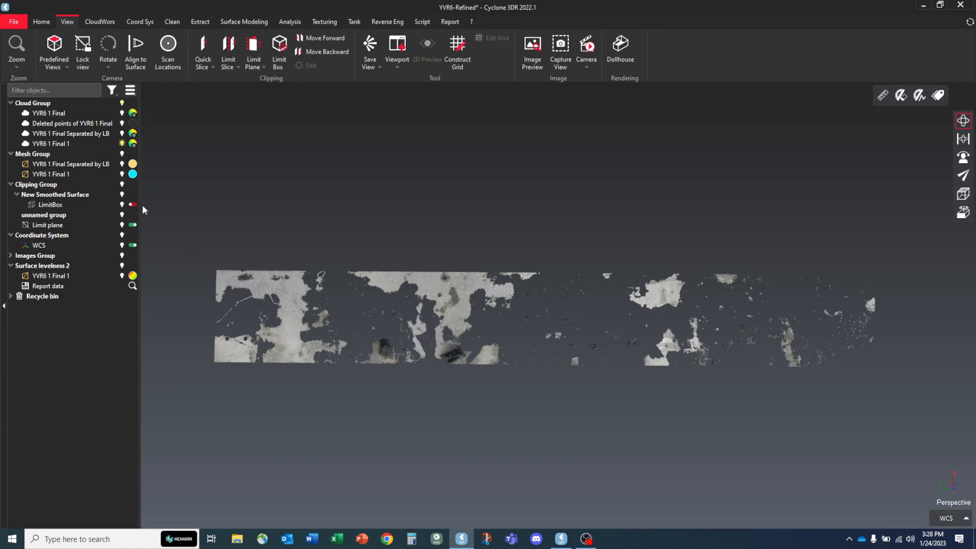
pyautogui.click(48, 224)
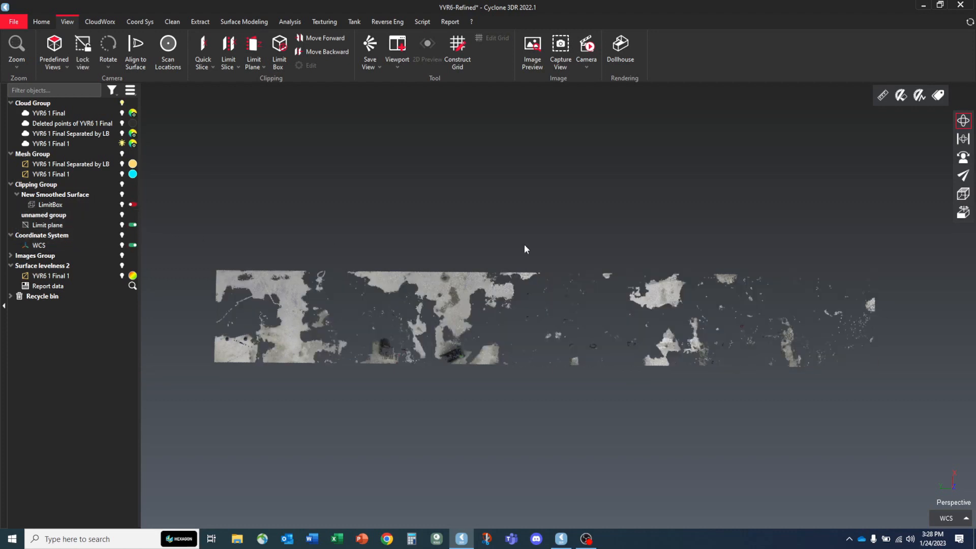
pyautogui.click(44, 265)
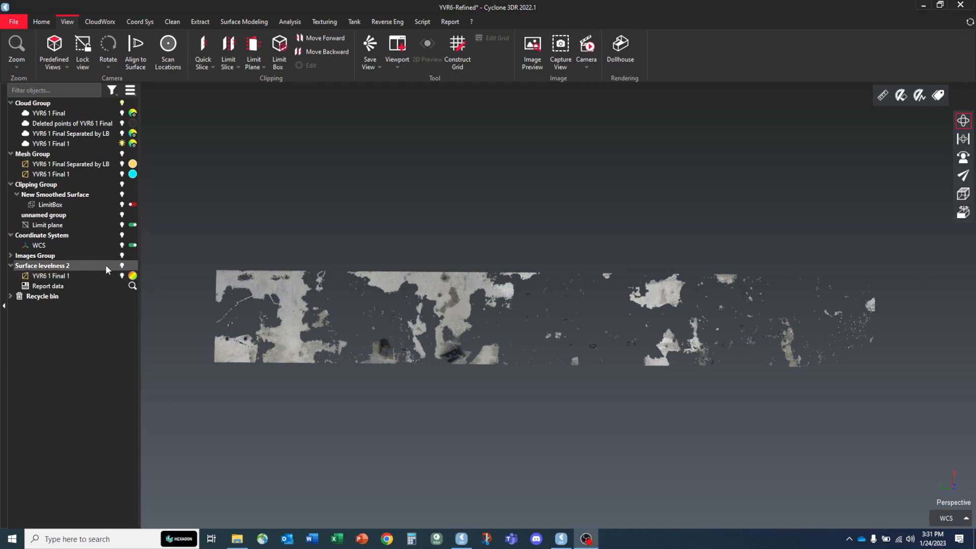
pyautogui.click(48, 225)
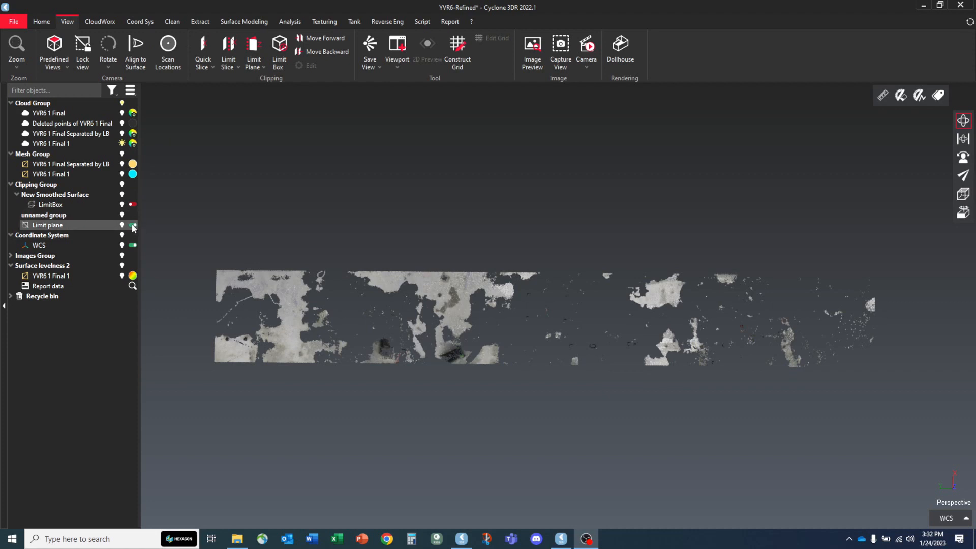
pyautogui.click(132, 225)
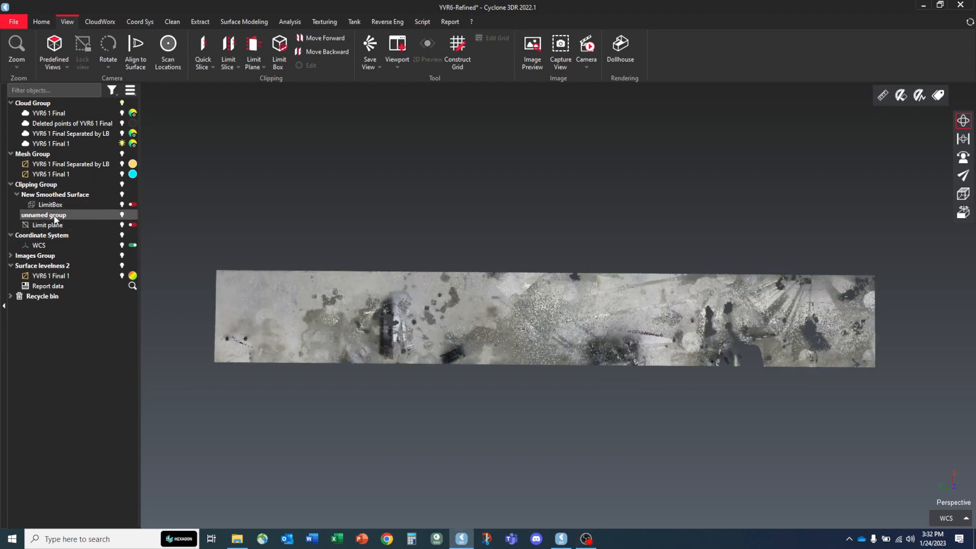
pyautogui.click(48, 225)
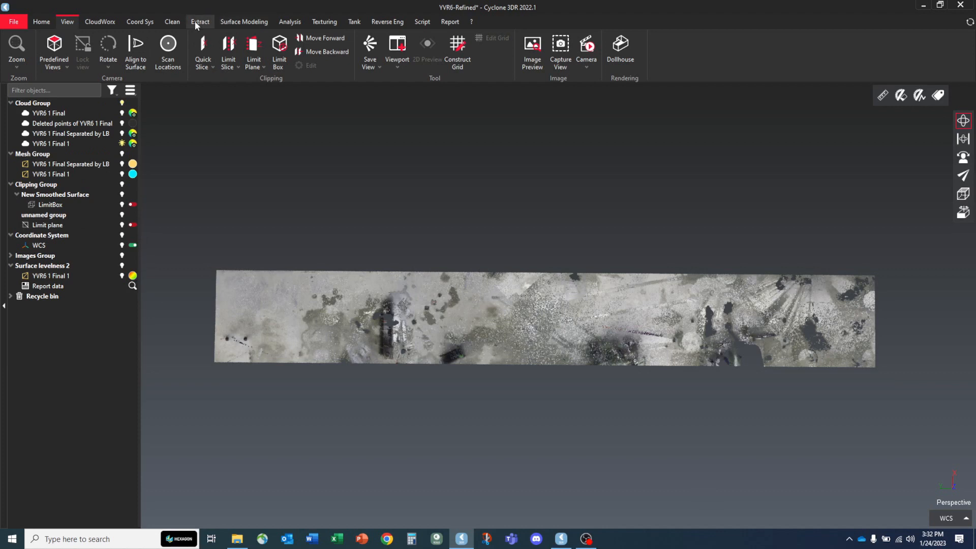
# Step: Start a Draw Plane via Extract and pick its centre on the slab at Z 98.408
pyautogui.click(314, 50)
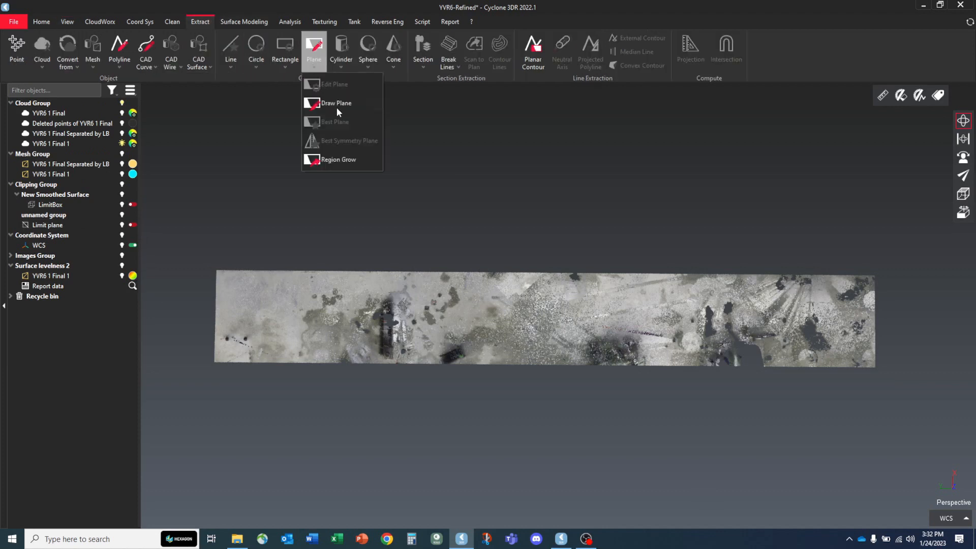
pyautogui.click(337, 102)
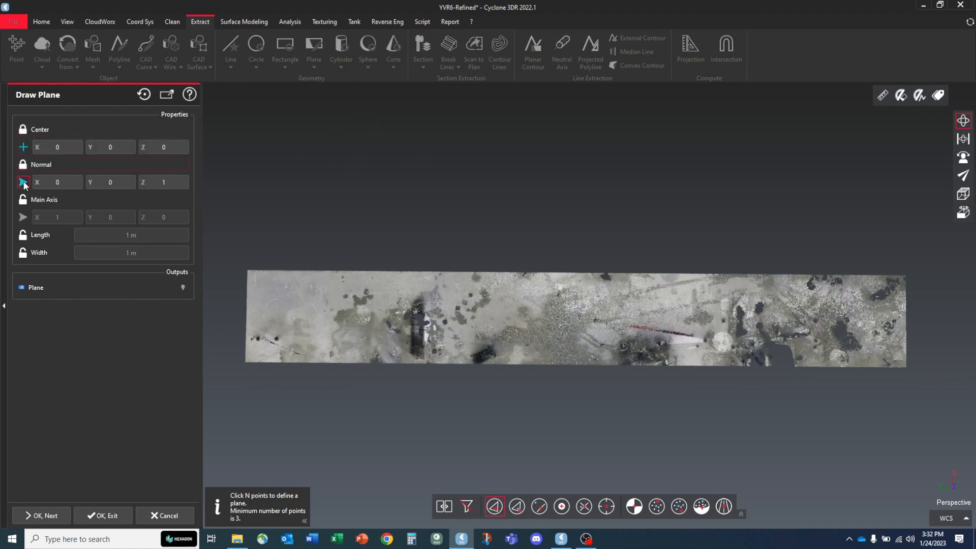
pyautogui.click(23, 182)
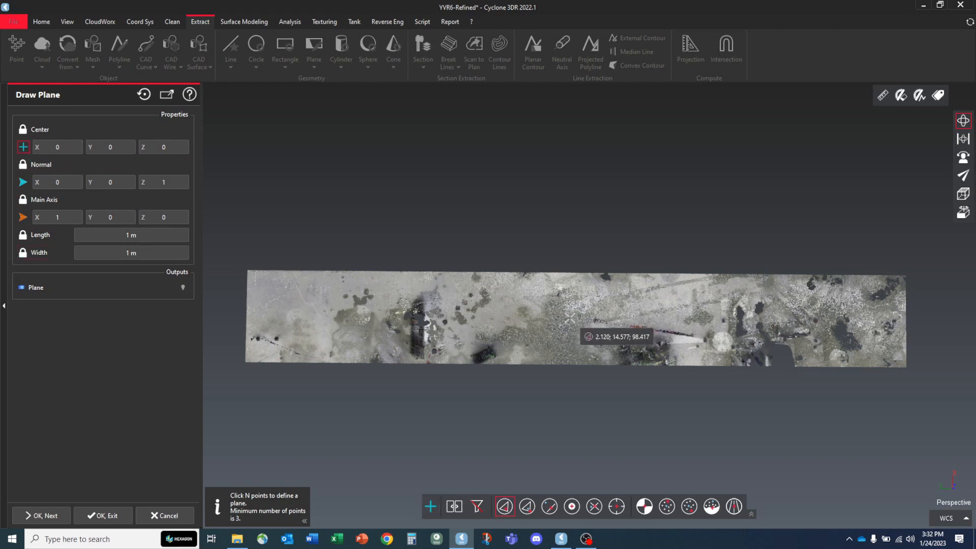
pyautogui.moveTo(572, 318)
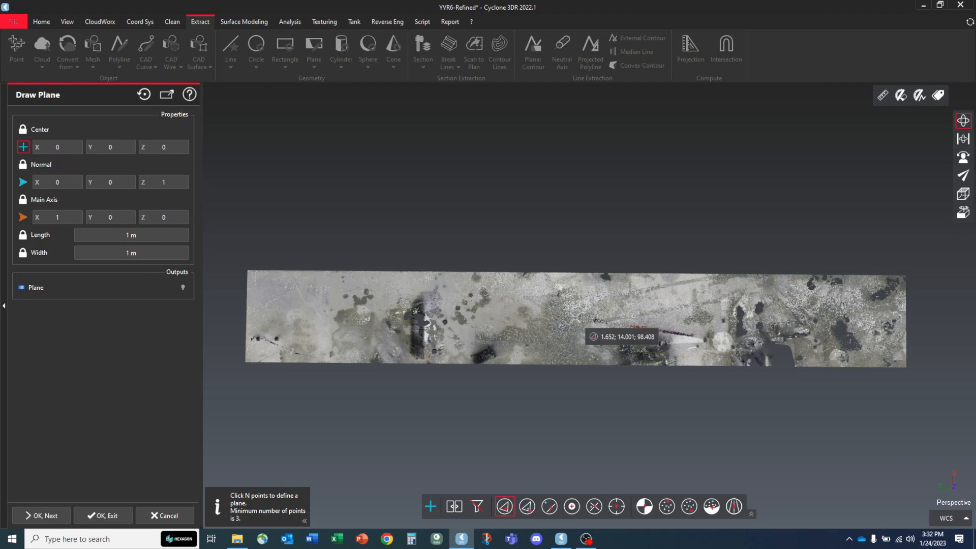
pyautogui.click(573, 322)
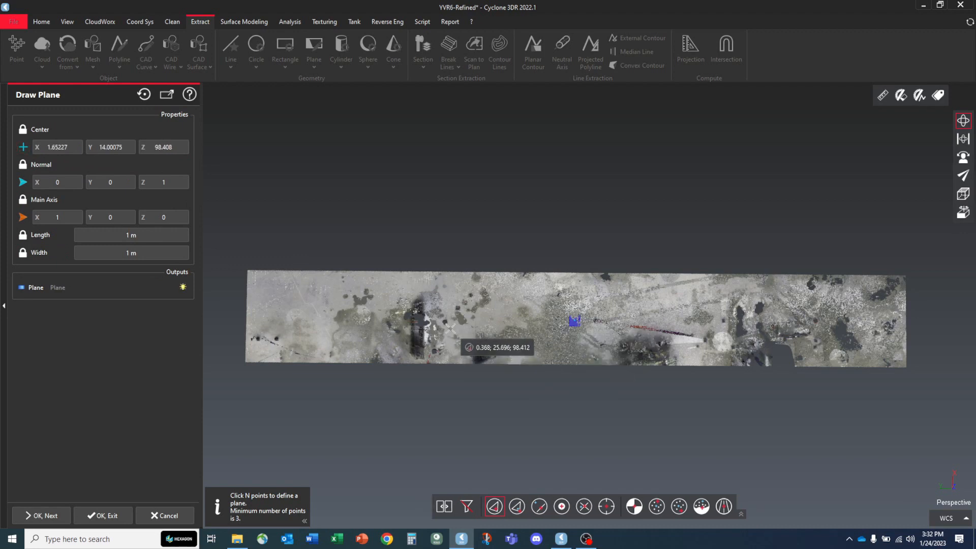
pyautogui.moveTo(164, 331)
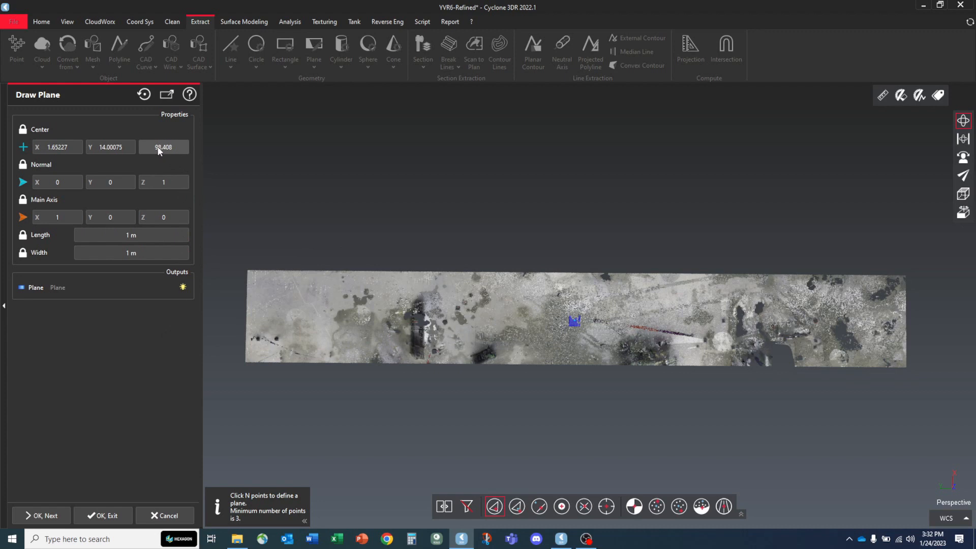
# Step: Paste the stored elevation 98.41202 into the plane centre Z
pyautogui.click(163, 146)
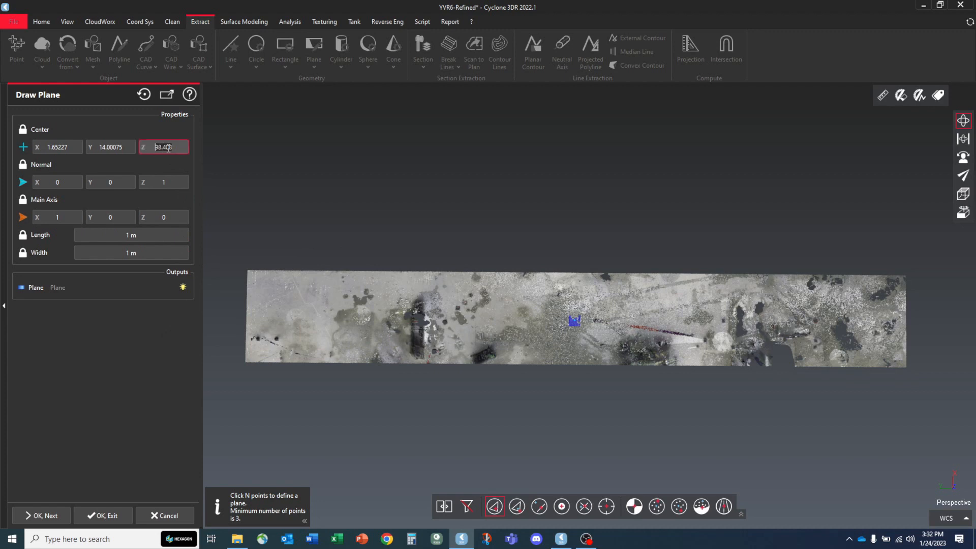
pyautogui.rightClick(163, 147)
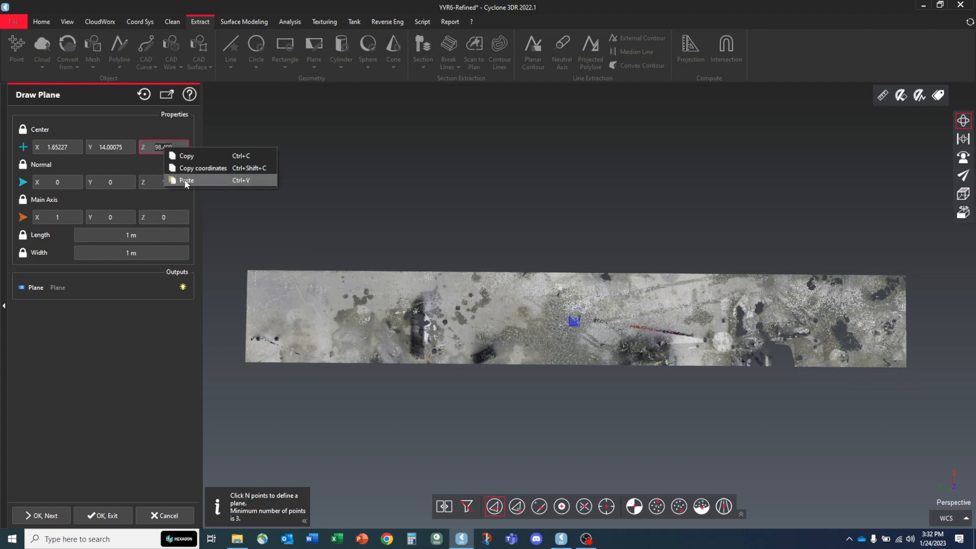
pyautogui.click(186, 180)
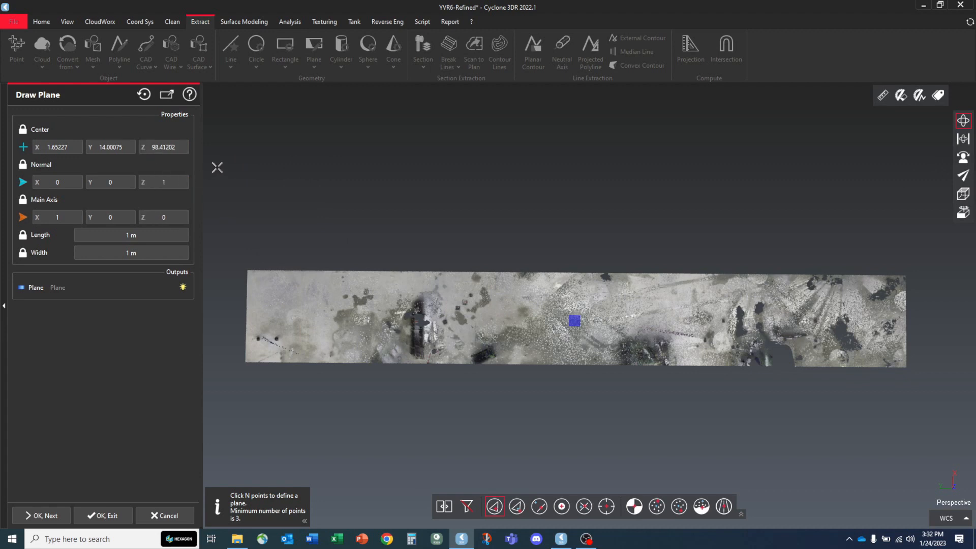
pyautogui.moveTo(237, 218)
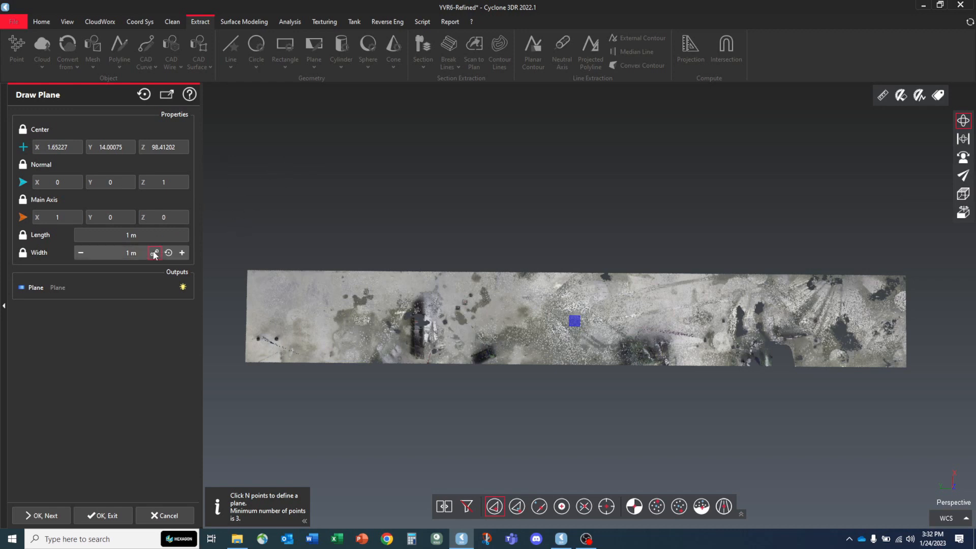
# Step: Size the plane to length 40 m and width 70 m, extending beyond the slab
pyautogui.click(131, 235)
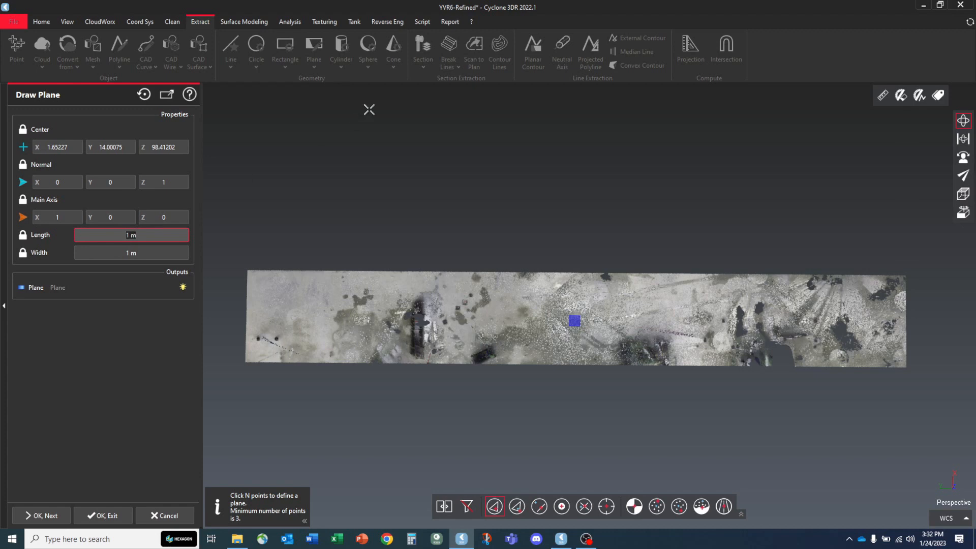
pyautogui.write('40')
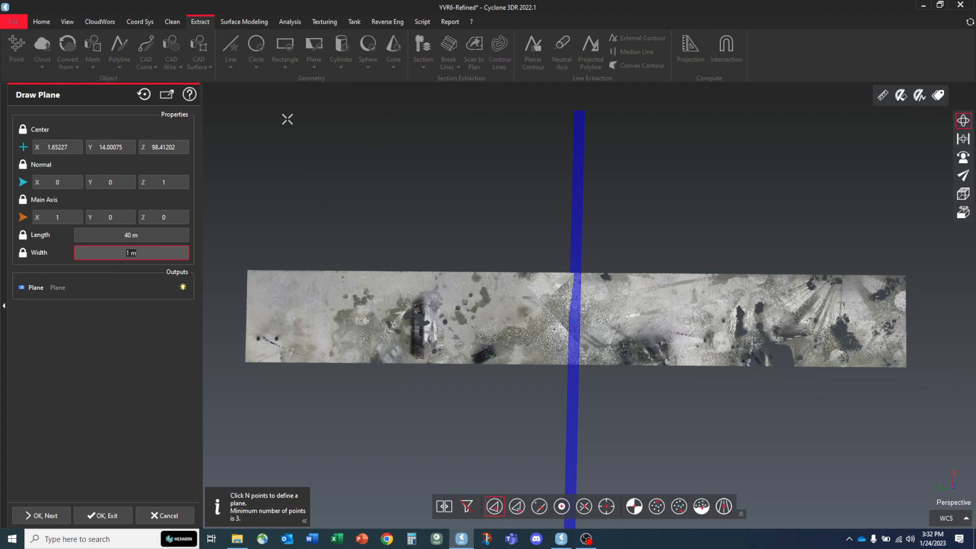
pyautogui.write('70')
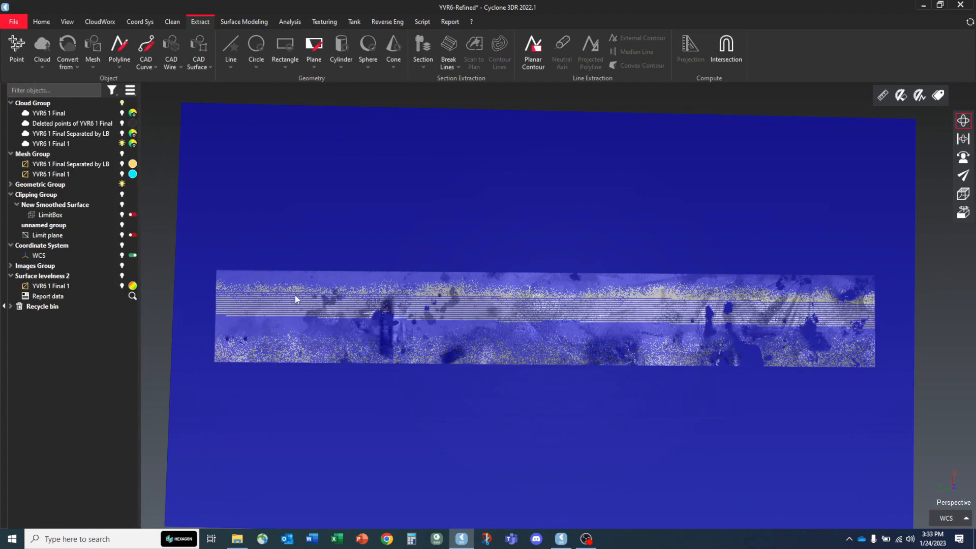
pyautogui.moveTo(240, 303)
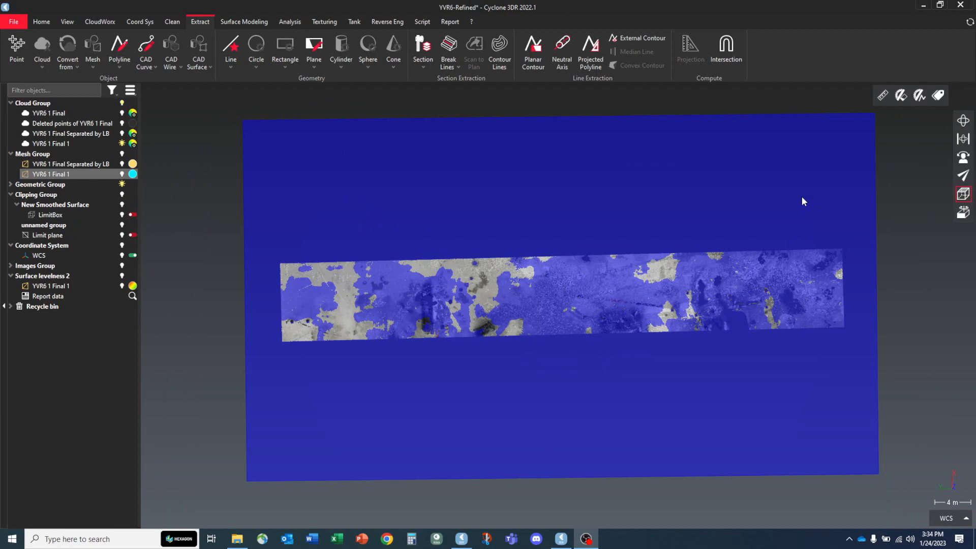
pyautogui.moveTo(470, 313)
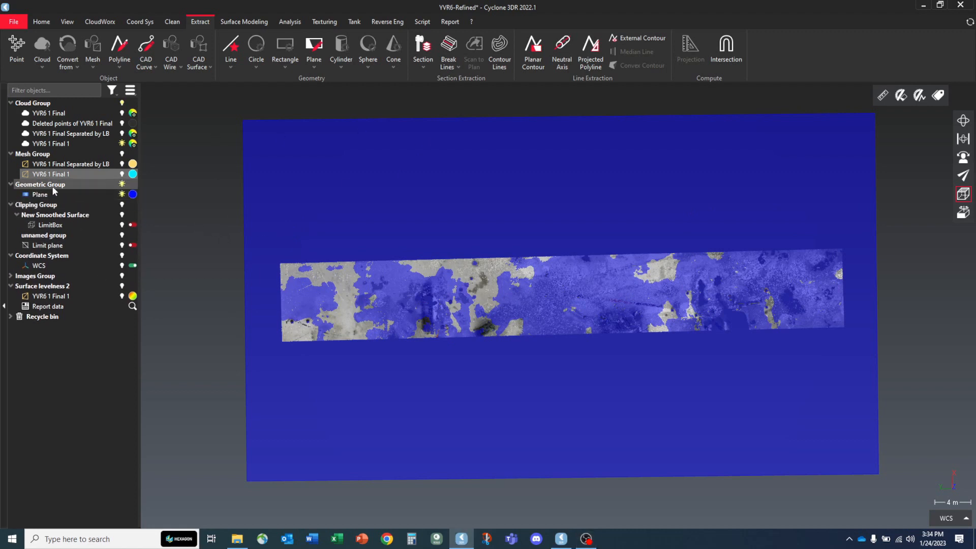
pyautogui.click(122, 194)
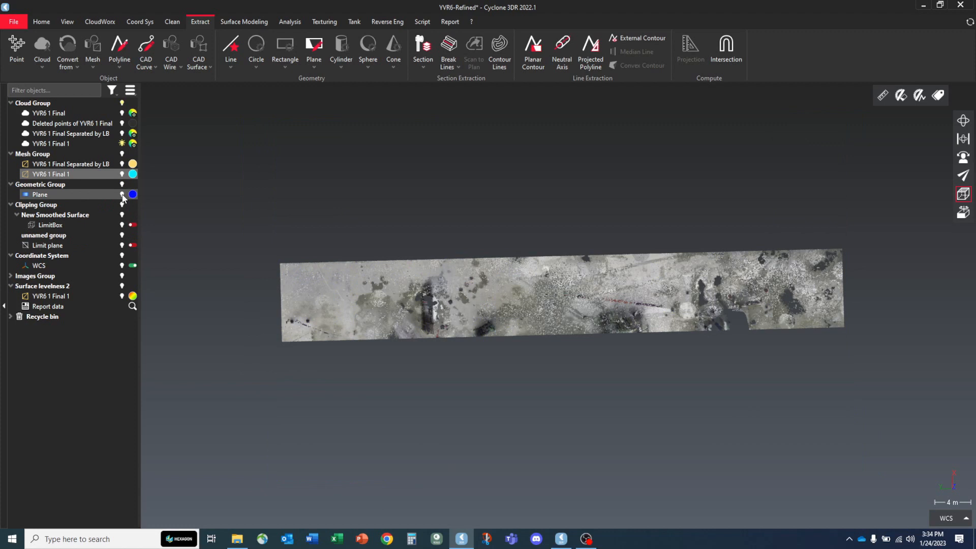
pyautogui.click(122, 195)
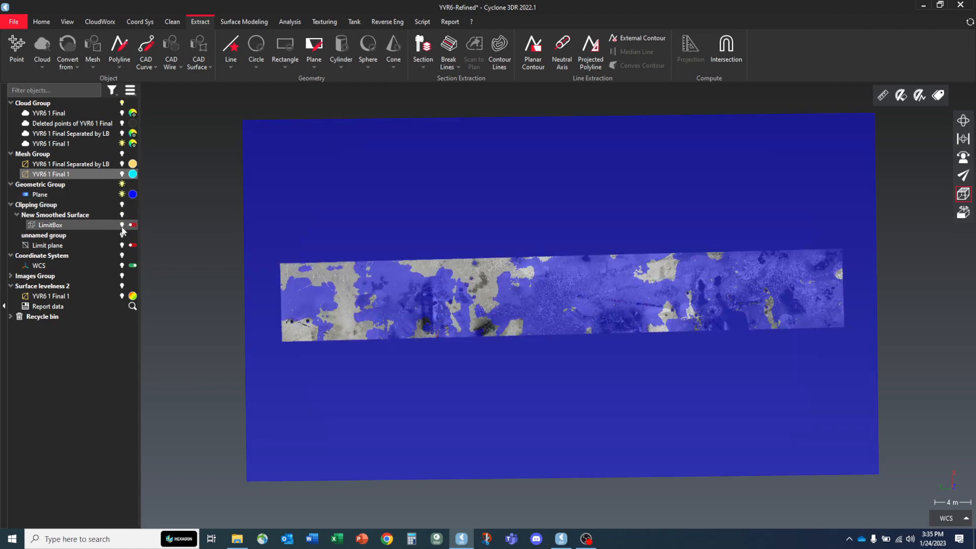
pyautogui.click(132, 245)
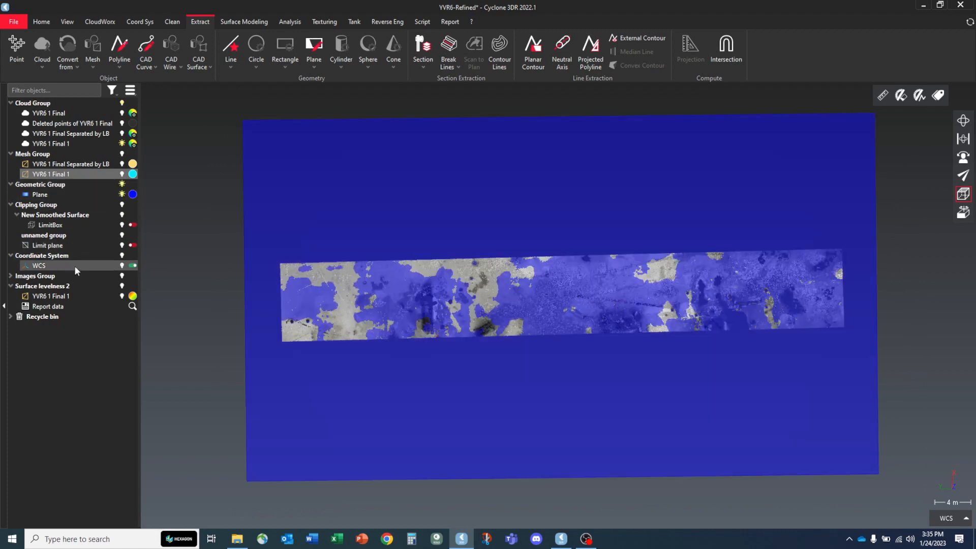
pyautogui.click(44, 235)
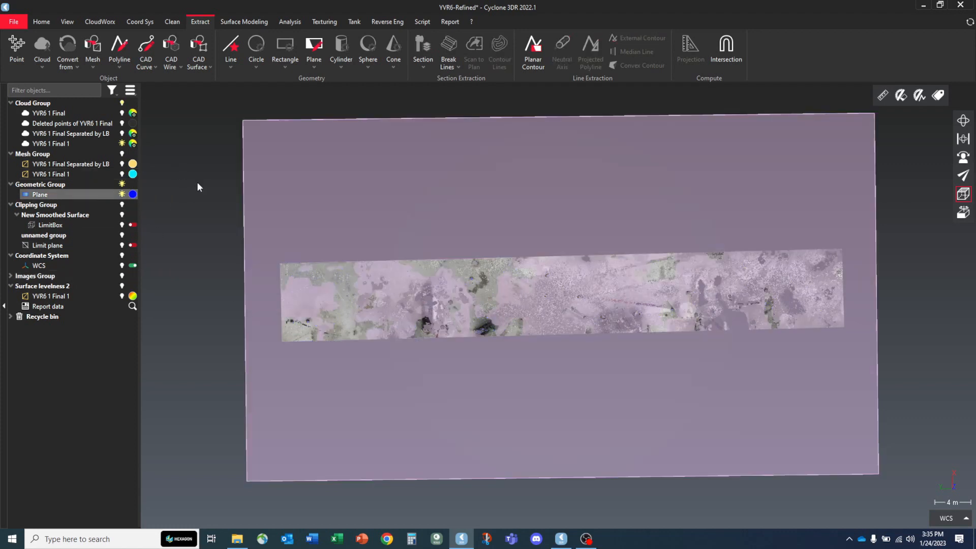
# Step: Create a mesh from the drawn plane geometry
pyautogui.click(93, 50)
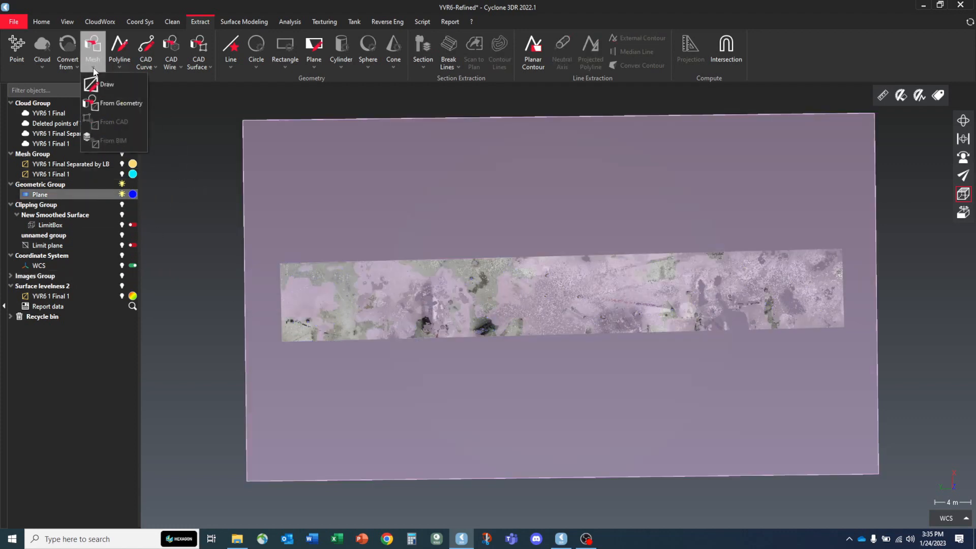
pyautogui.moveTo(105, 105)
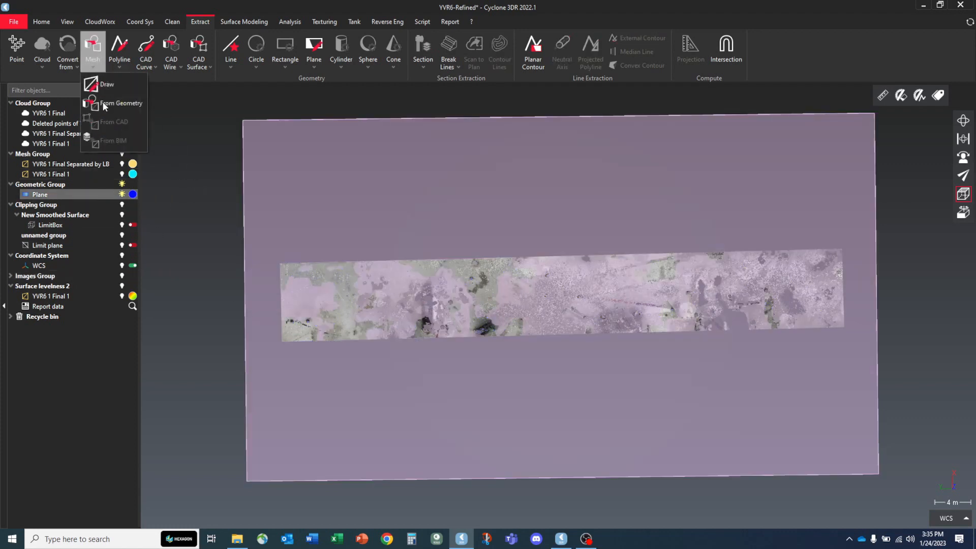
pyautogui.click(121, 103)
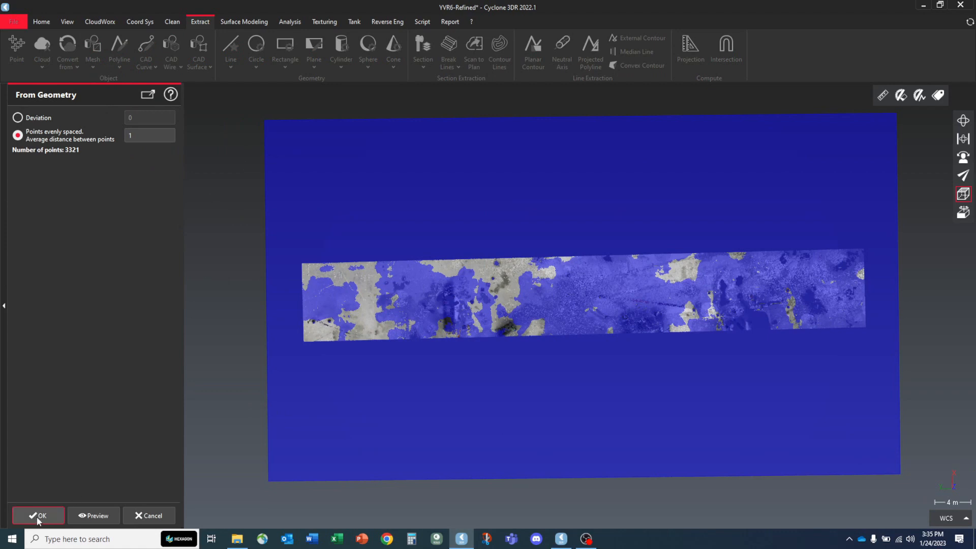
pyautogui.click(38, 516)
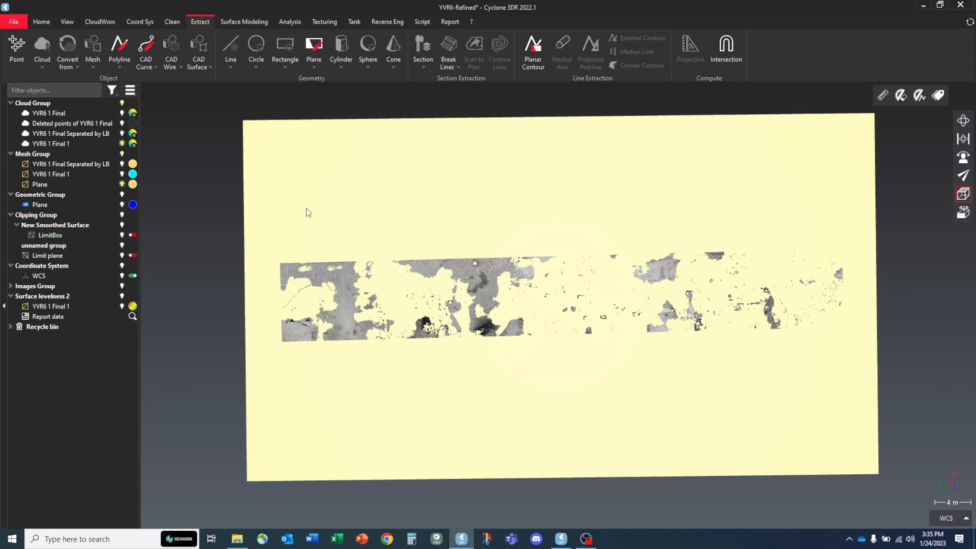
pyautogui.moveTo(275, 267)
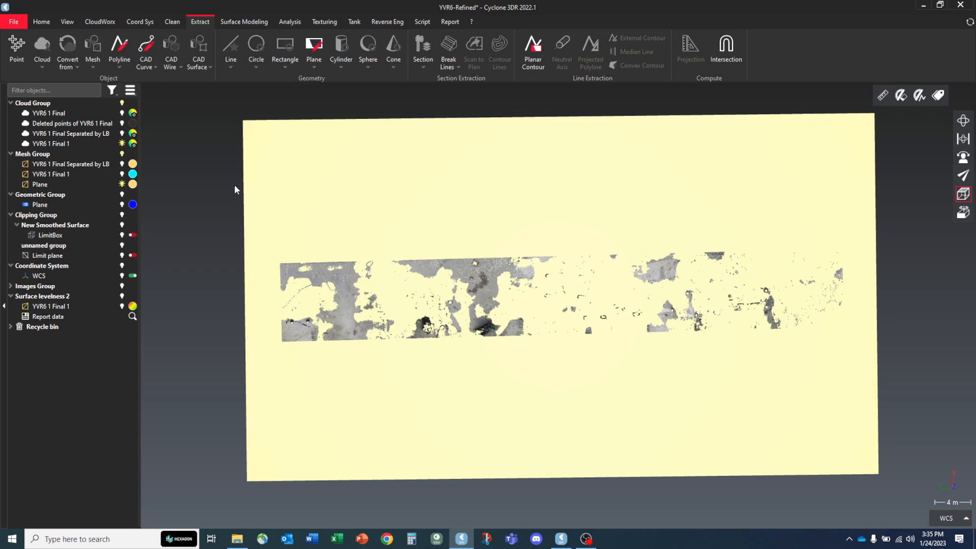
# Step: Hide the slab point cloud and show the slab mesh YVR6 1 Final 1
pyautogui.click(50, 143)
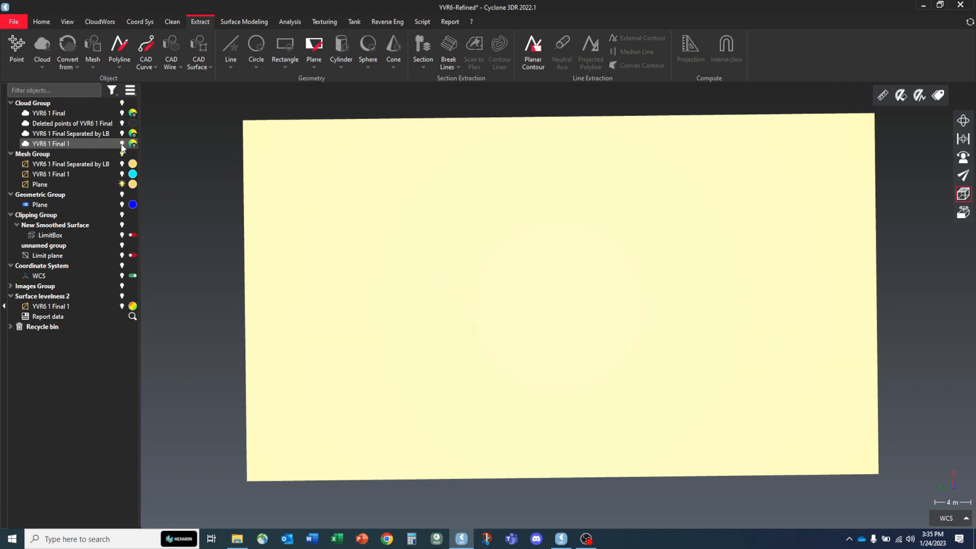
pyautogui.click(50, 174)
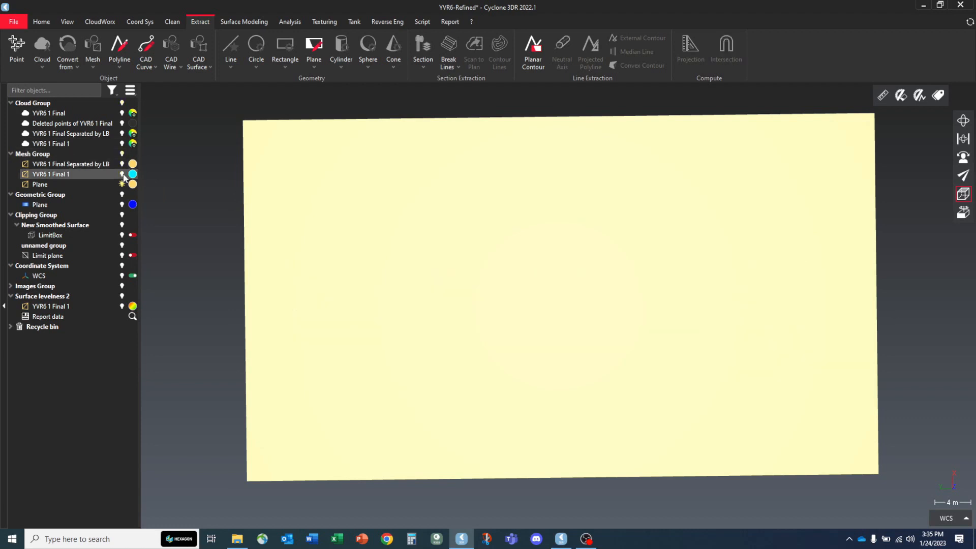
pyautogui.click(122, 174)
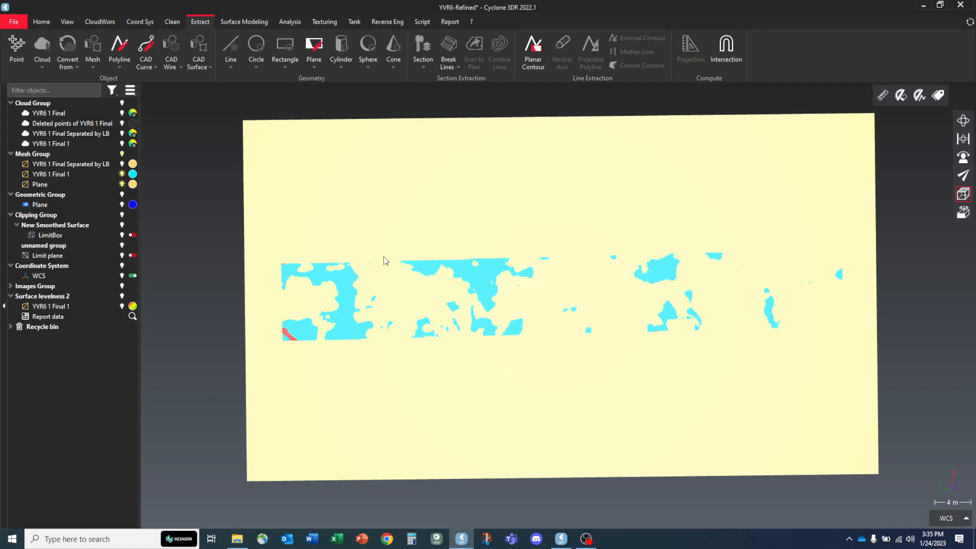
pyautogui.moveTo(444, 261)
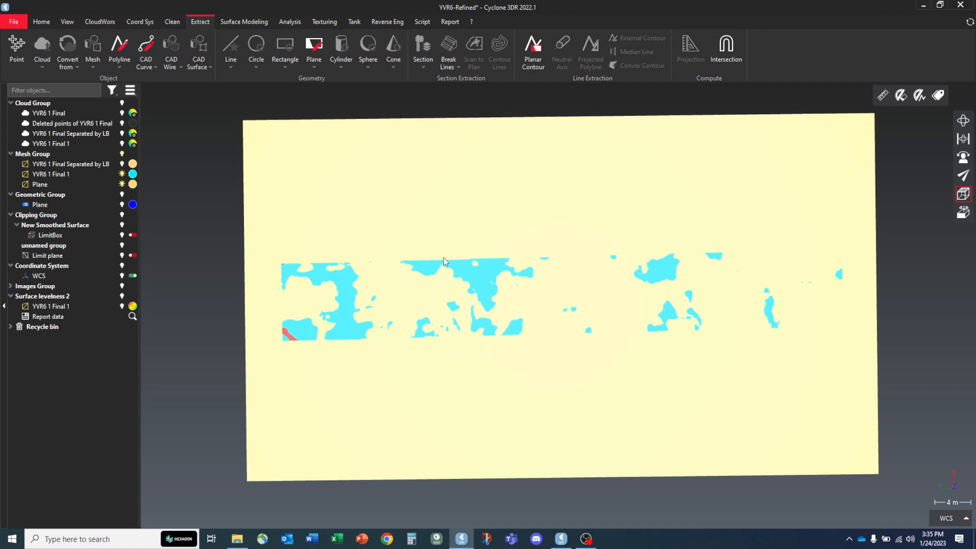
pyautogui.moveTo(697, 246)
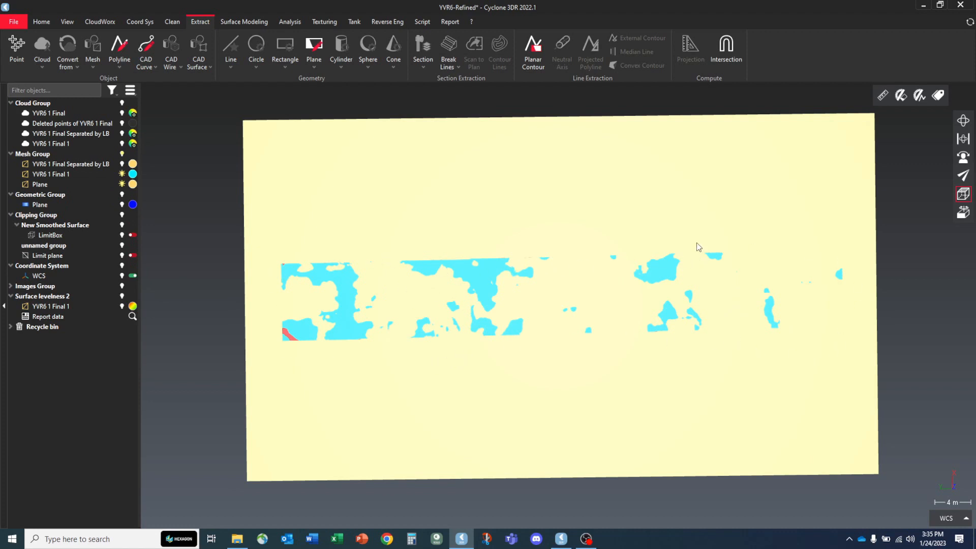
pyautogui.moveTo(305, 298)
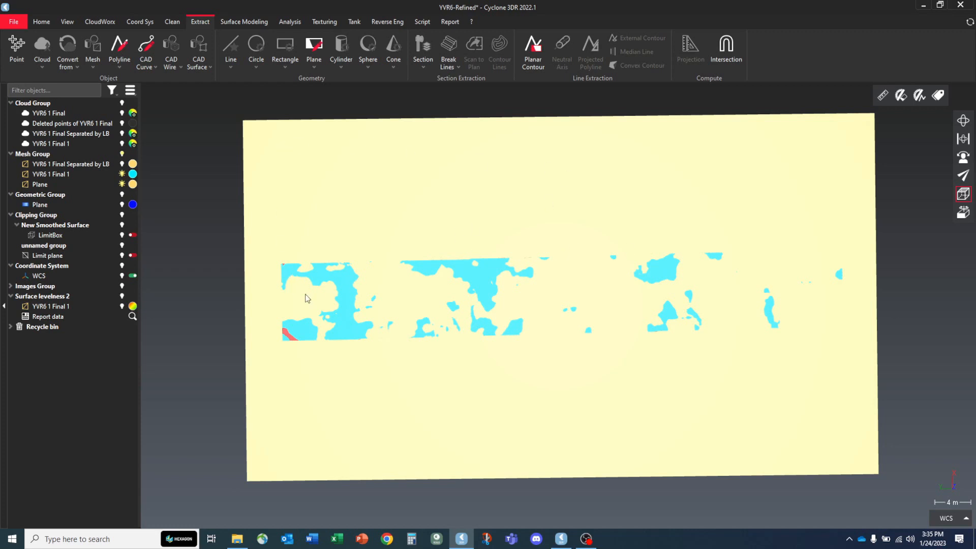
pyautogui.moveTo(357, 281)
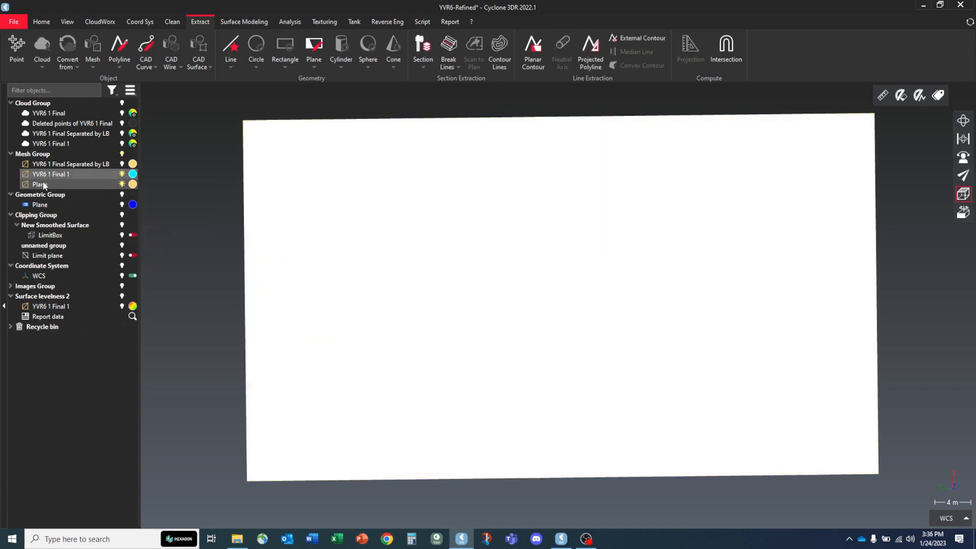
# Step: Compute Cut and Fill between slab mesh and plane in ft³ (66.212 and 7.933)
pyautogui.click(289, 22)
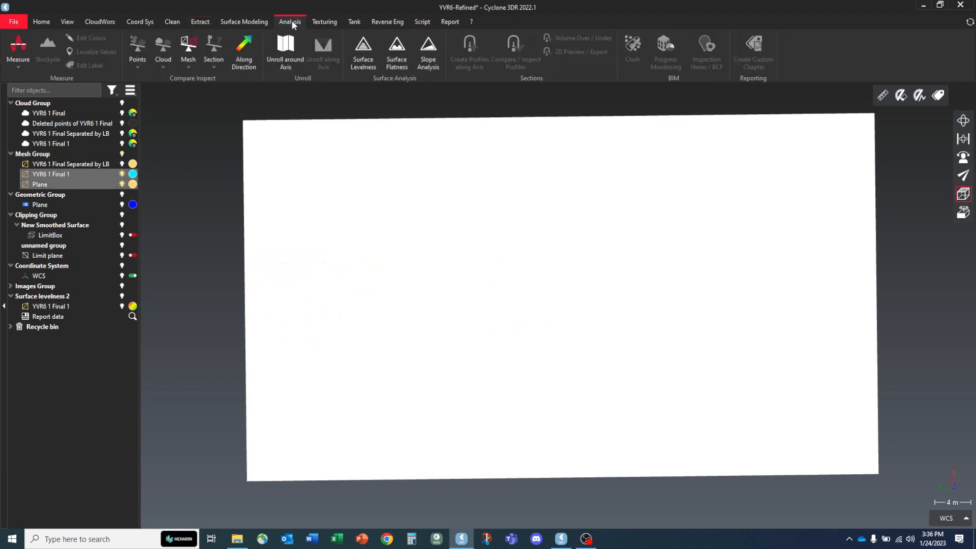
pyautogui.click(18, 51)
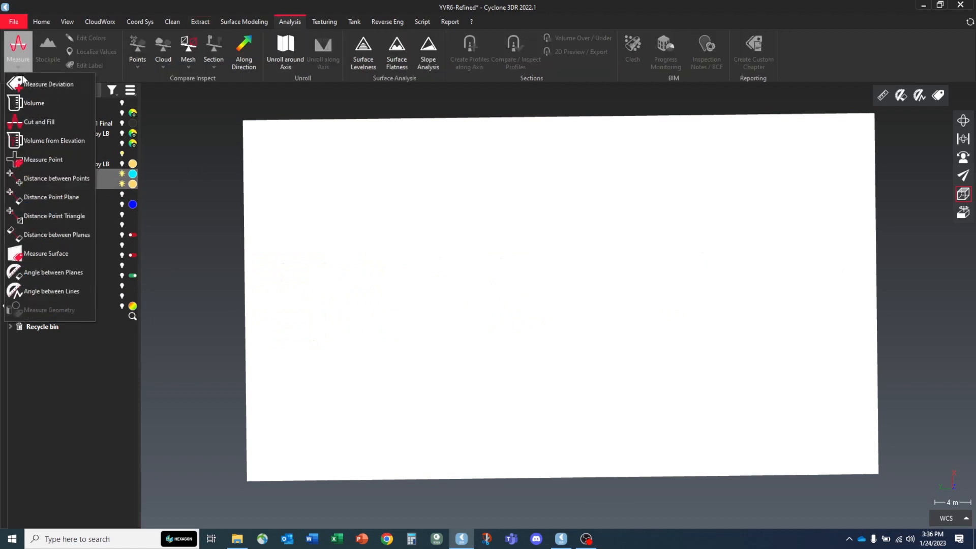
pyautogui.click(38, 121)
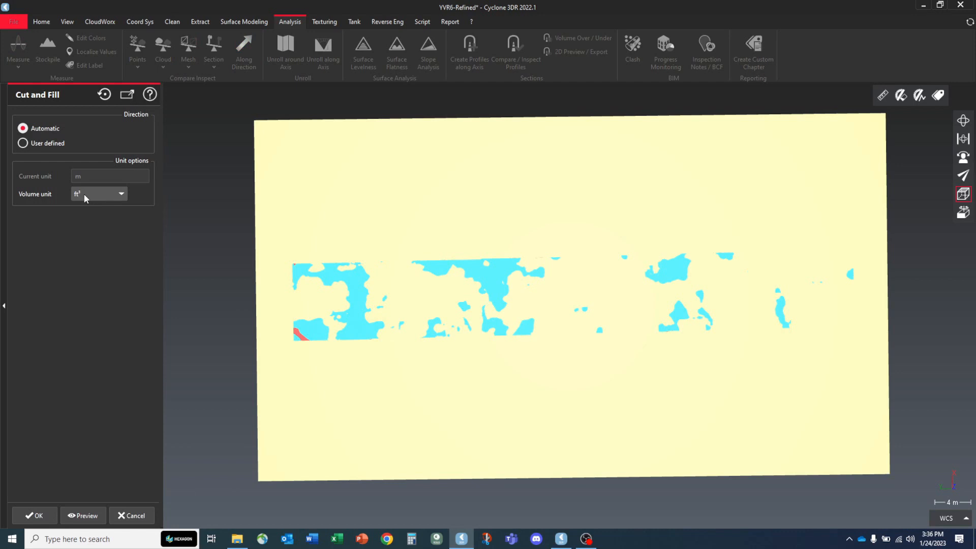
pyautogui.moveTo(84, 193)
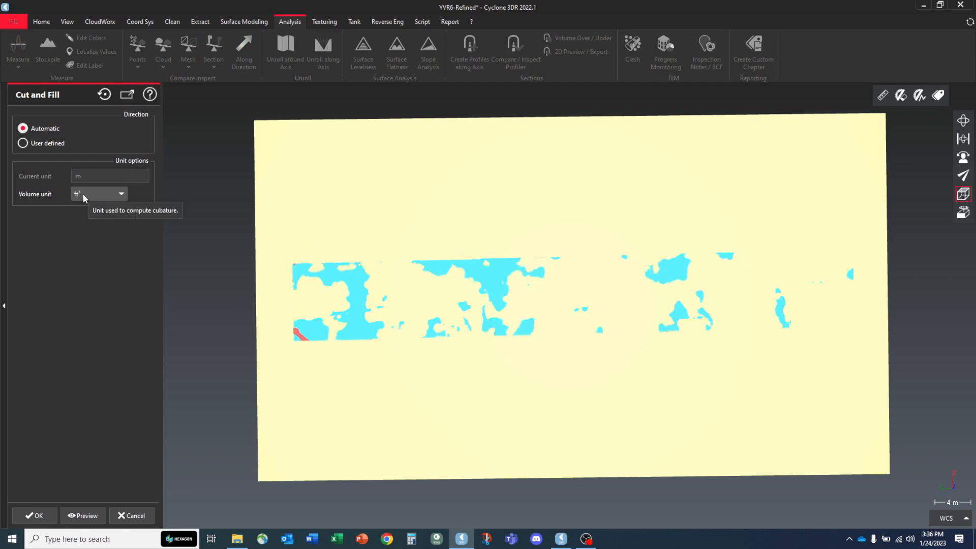
pyautogui.click(121, 193)
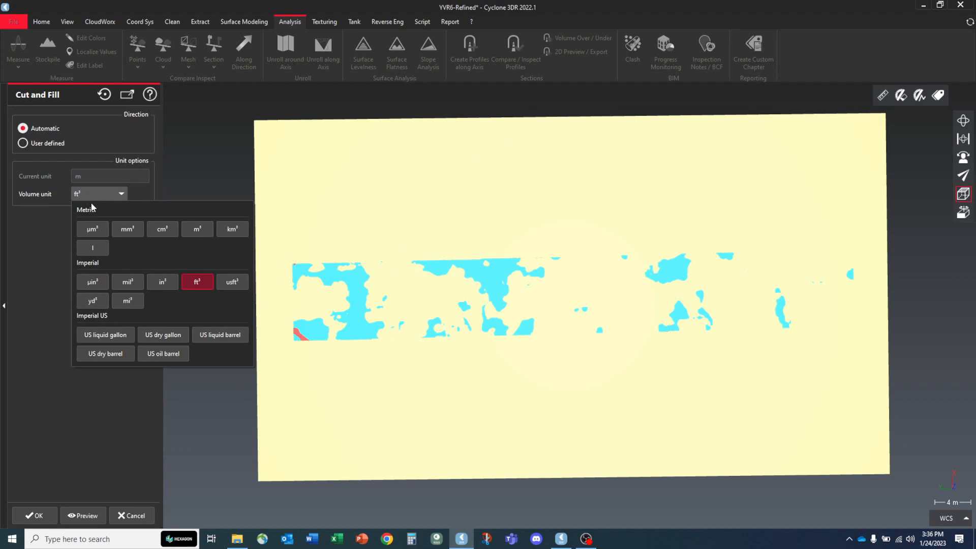
pyautogui.moveTo(36, 279)
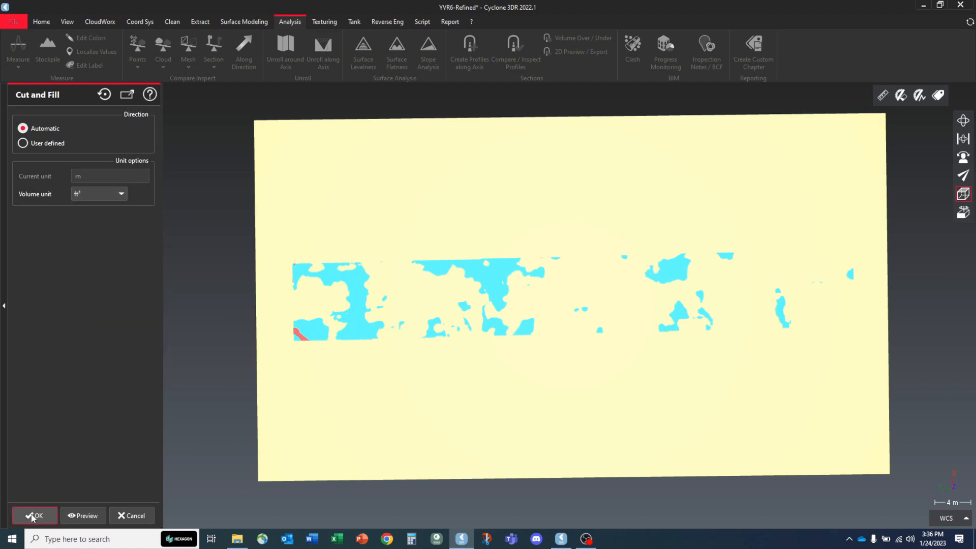
pyautogui.click(35, 515)
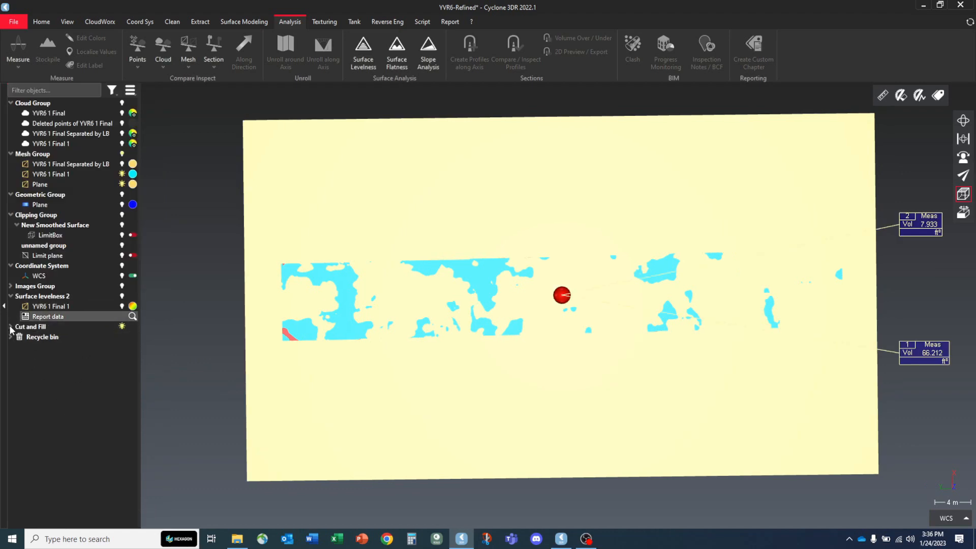
# Step: Expand the Cut and Fill group and bring up reporting options for its report data
pyautogui.click(10, 326)
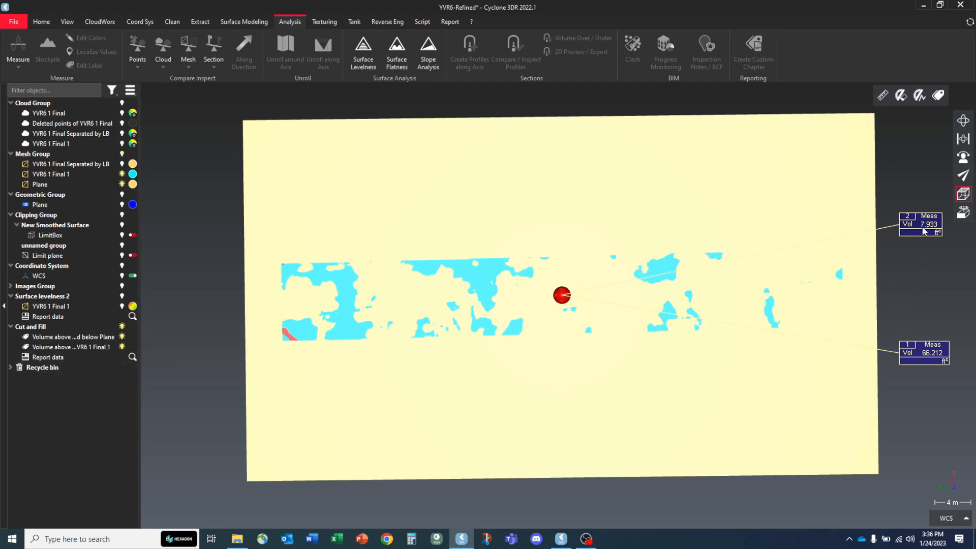
pyautogui.moveTo(563, 292)
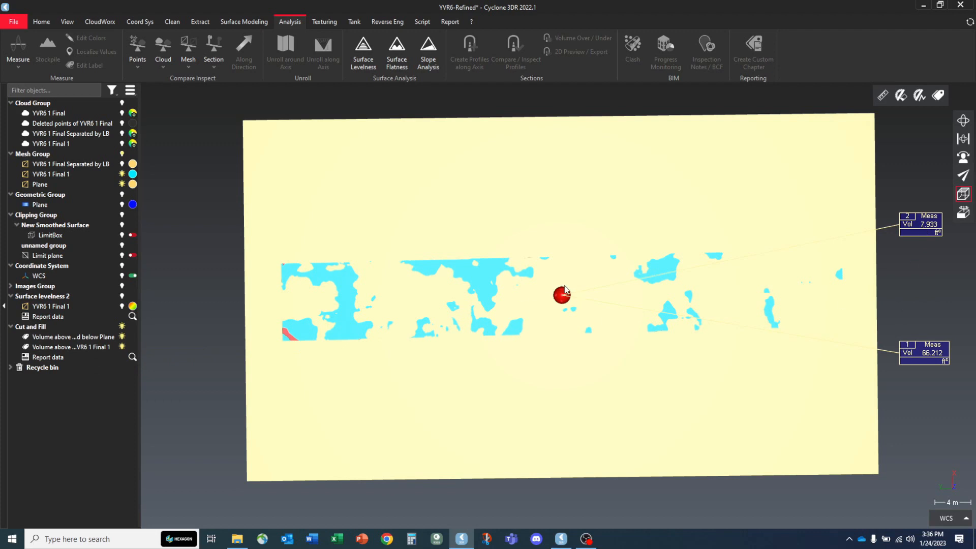
pyautogui.moveTo(550, 298)
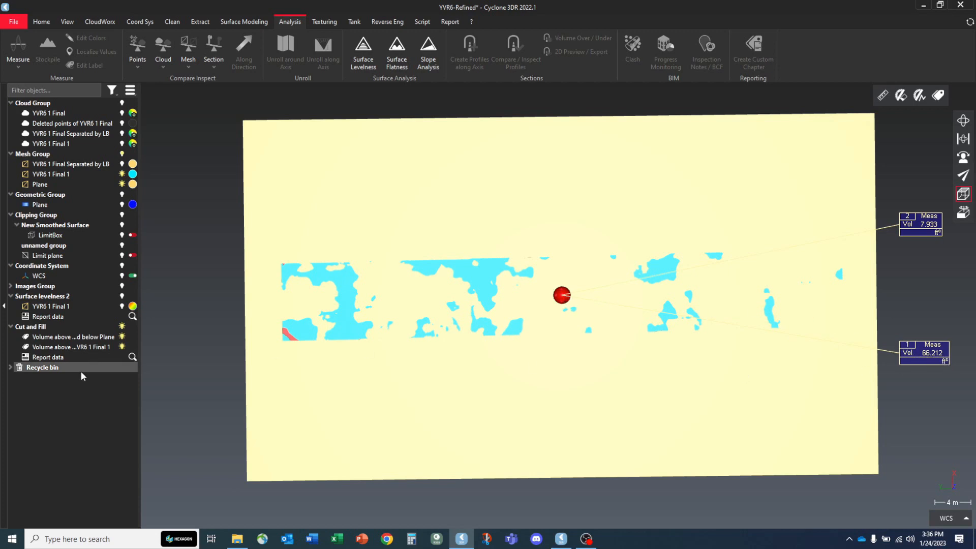
pyautogui.click(132, 357)
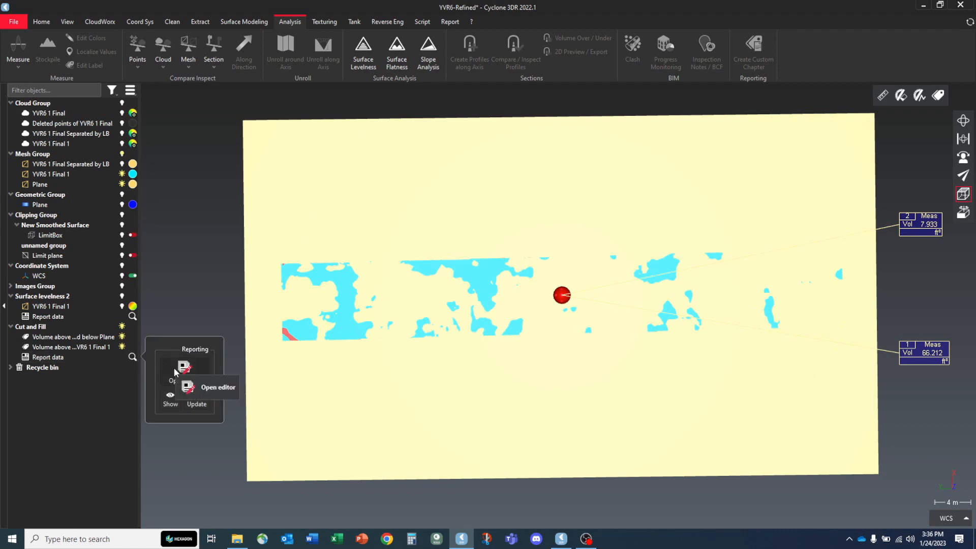
# Step: Show the Cut and Fill chapter in the report editor with the 66.212 and 7.933 ft³ volume table
pyautogui.click(219, 386)
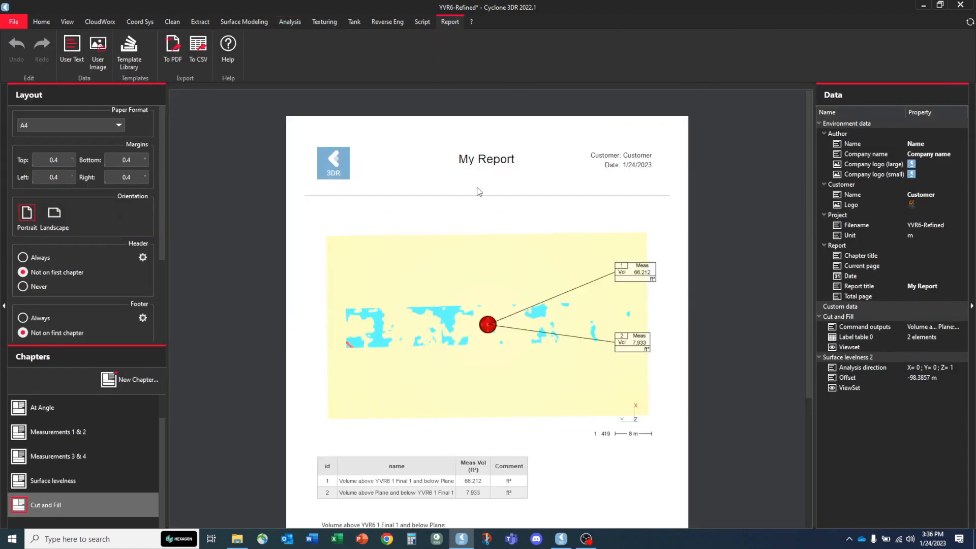
pyautogui.scroll(-3)
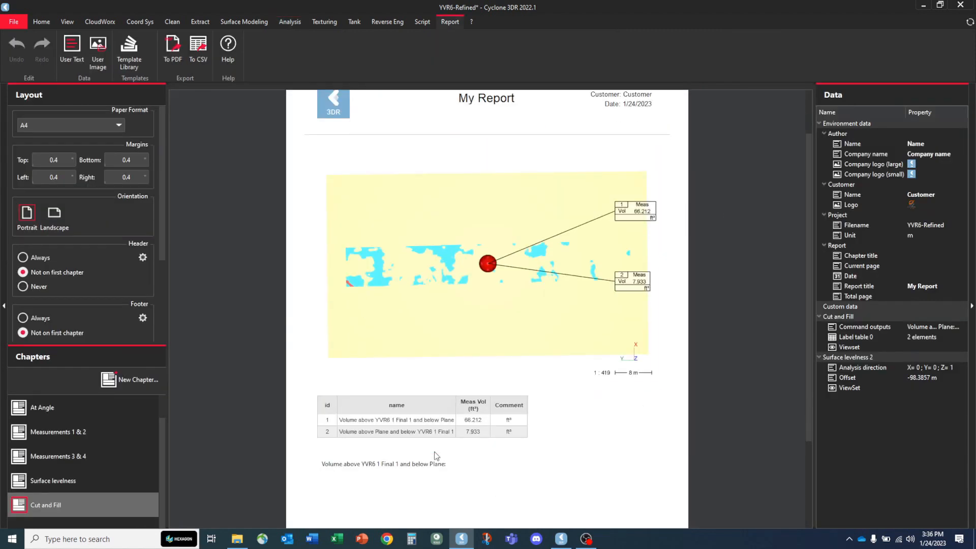
pyautogui.moveTo(269, 280)
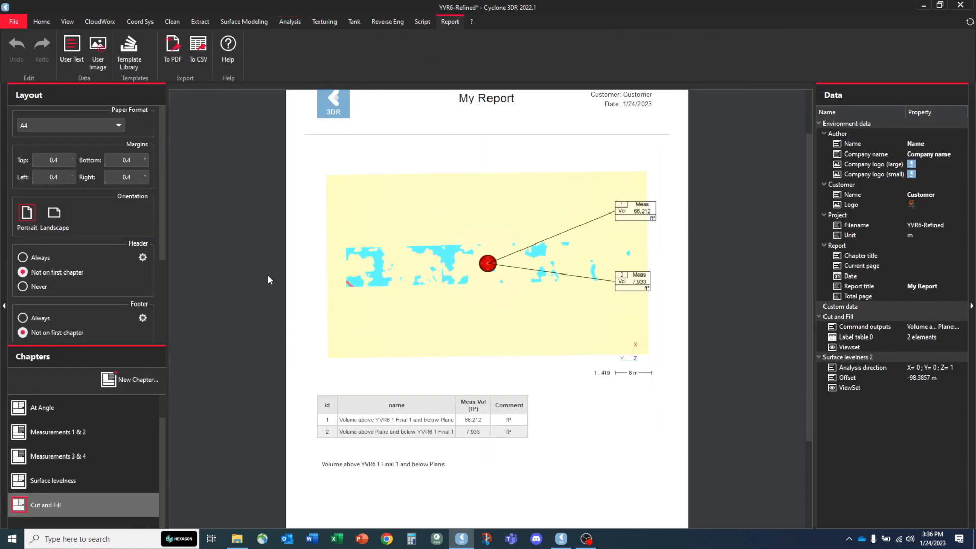
pyautogui.moveTo(281, 335)
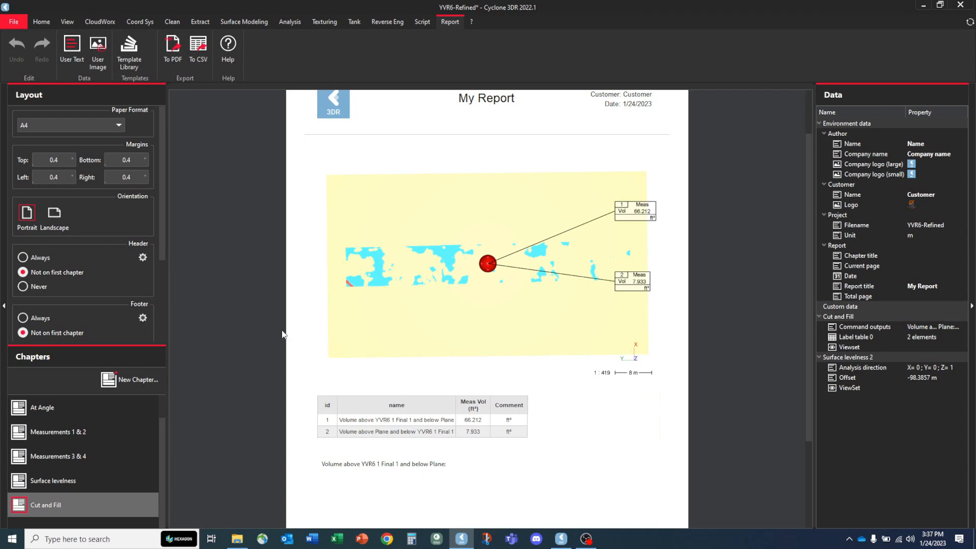